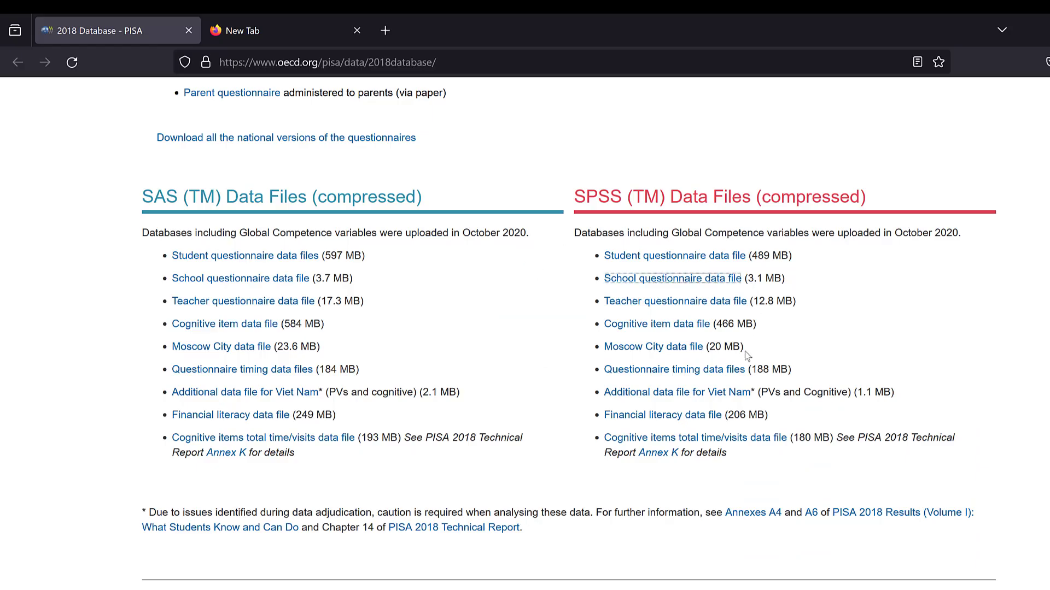
# Show the Value Labels dialog for CNTRYID, listing numeric codes mapped to country names.
pyautogui.click(672, 278)
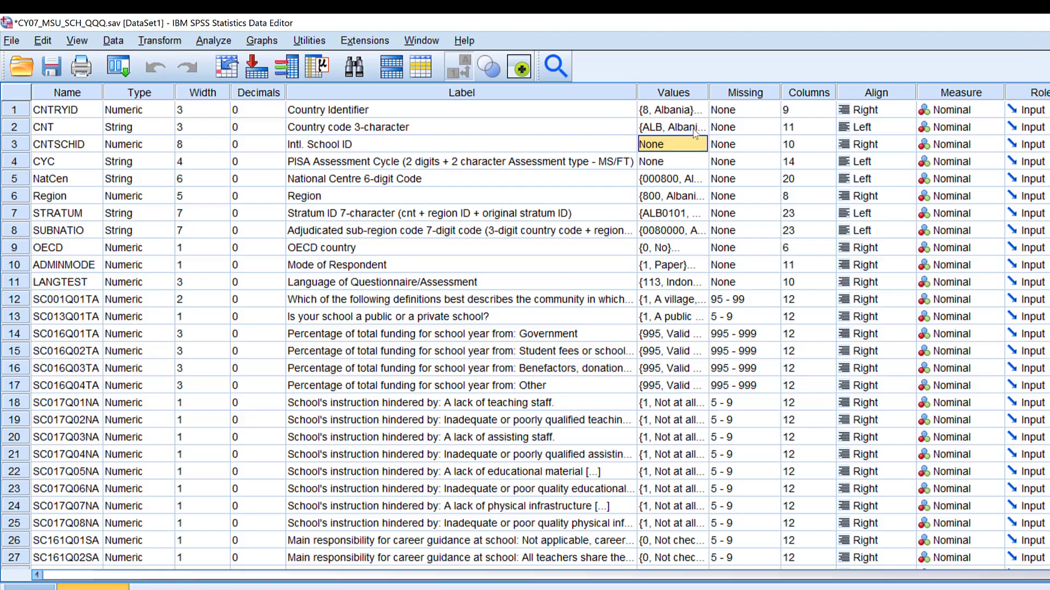
pyautogui.moveTo(328, 131)
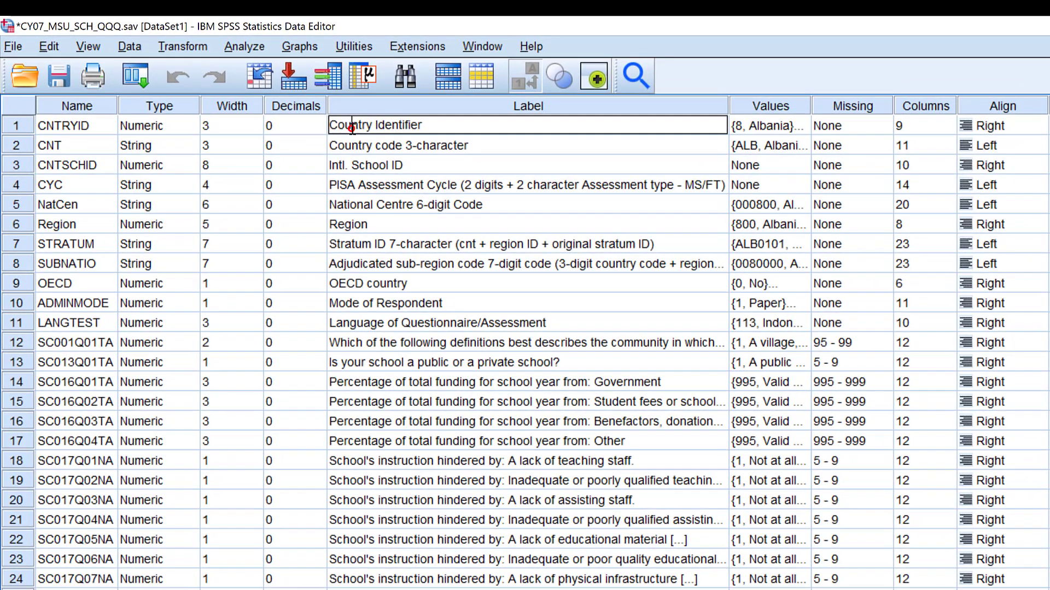
pyautogui.click(767, 124)
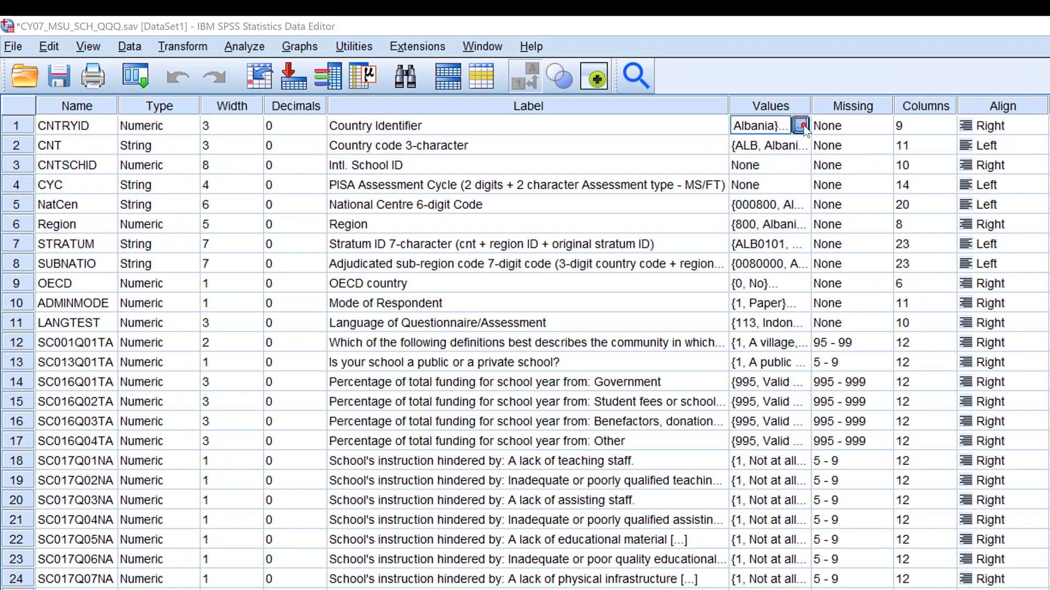
pyautogui.click(801, 124)
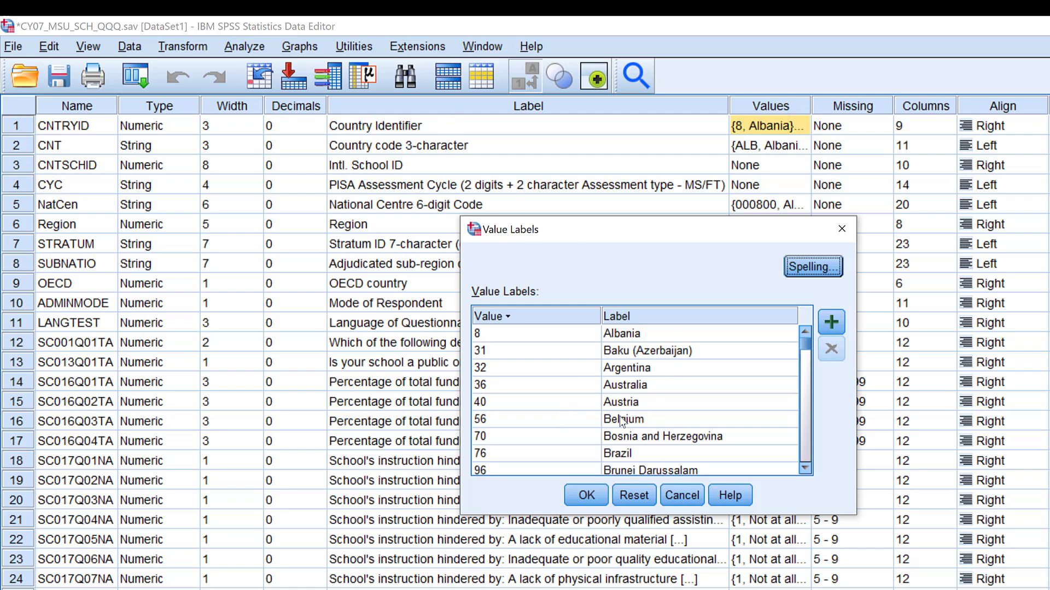
pyautogui.moveTo(624, 416)
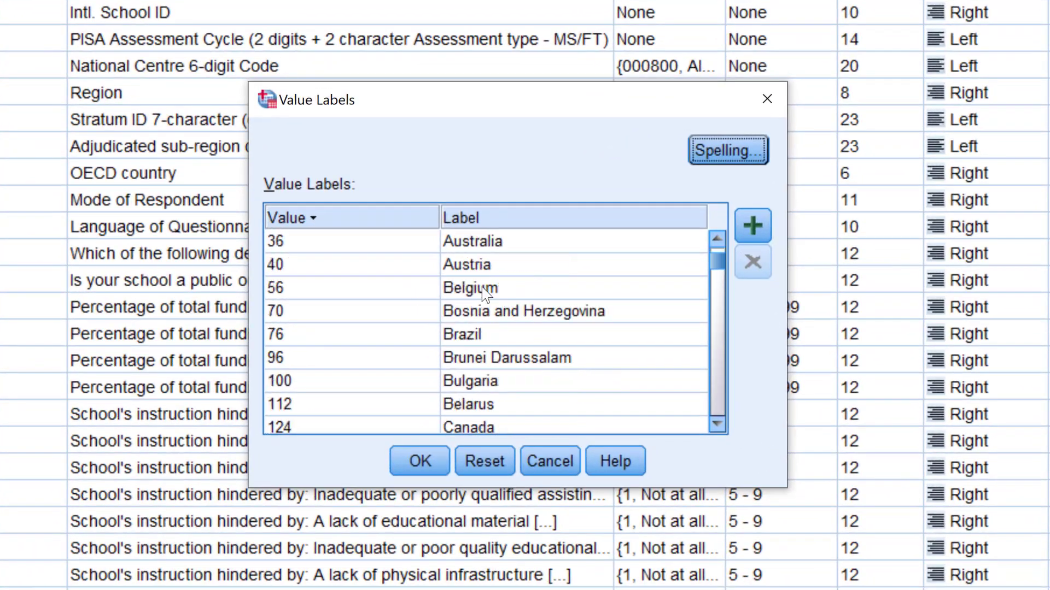
pyautogui.moveTo(469, 367)
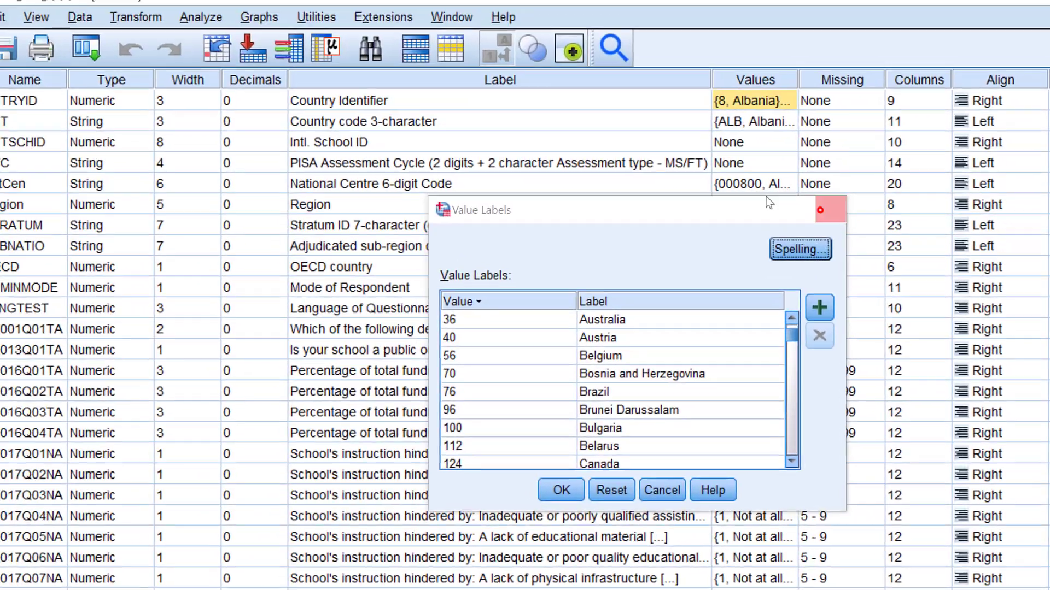
# Run Frequencies on Country Identifier to get school counts and percentages per country.
pyautogui.click(217, 28)
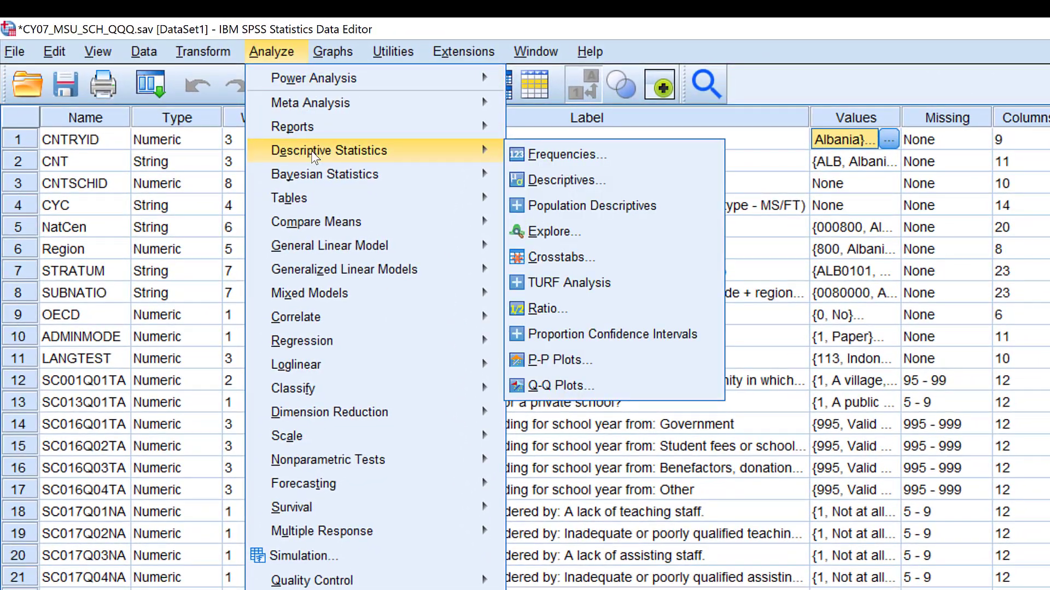
pyautogui.click(566, 155)
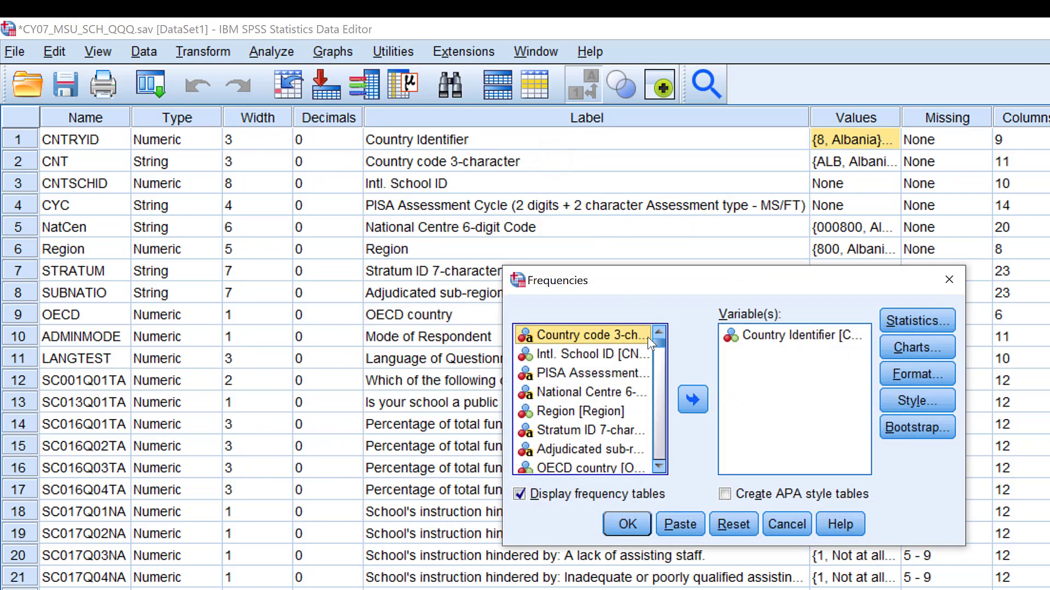
pyautogui.click(625, 524)
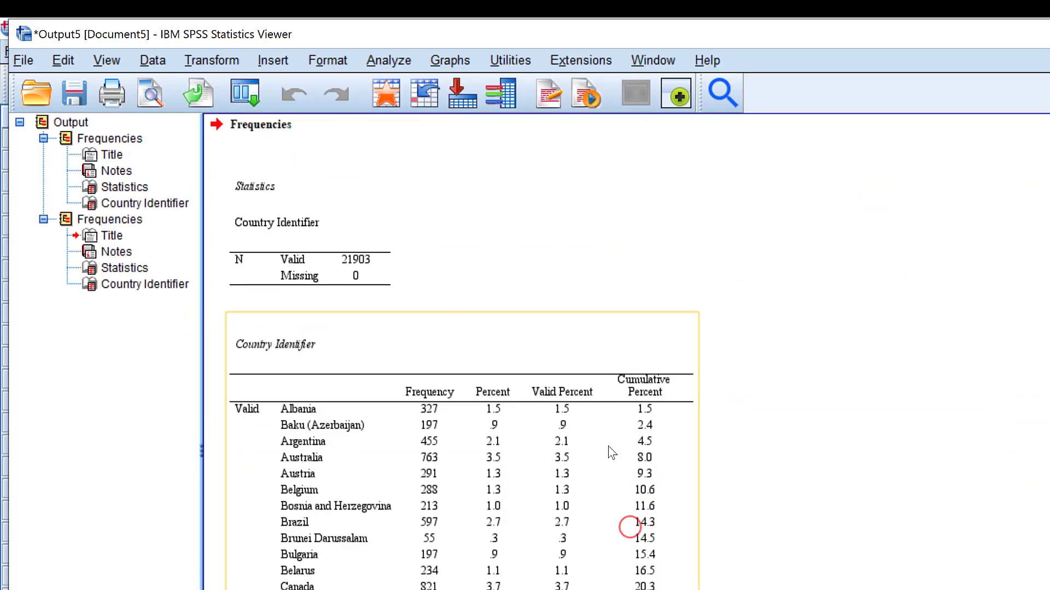
pyautogui.scroll(-3)
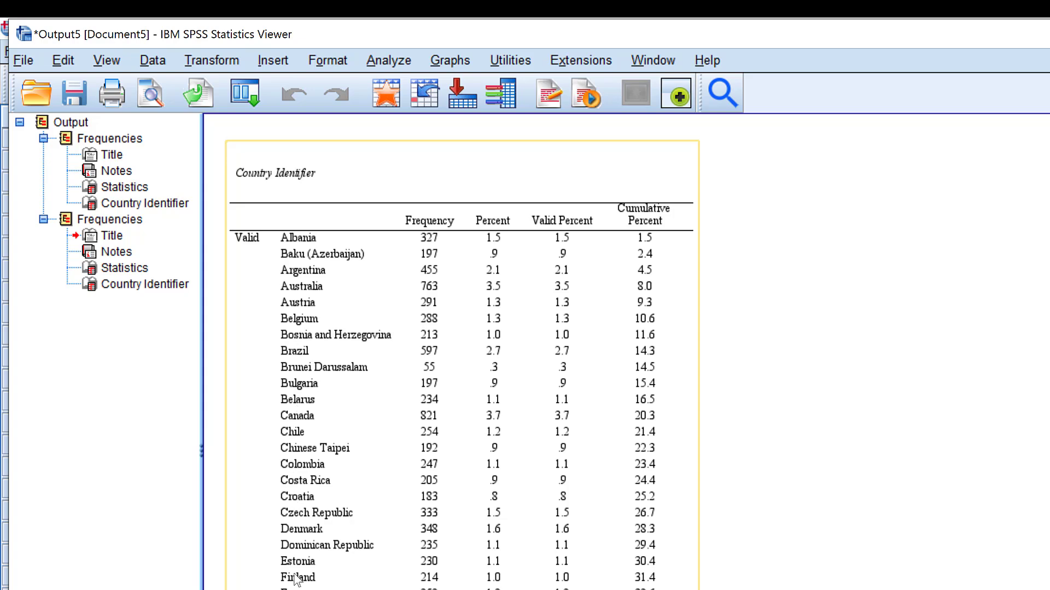
pyautogui.moveTo(425, 443)
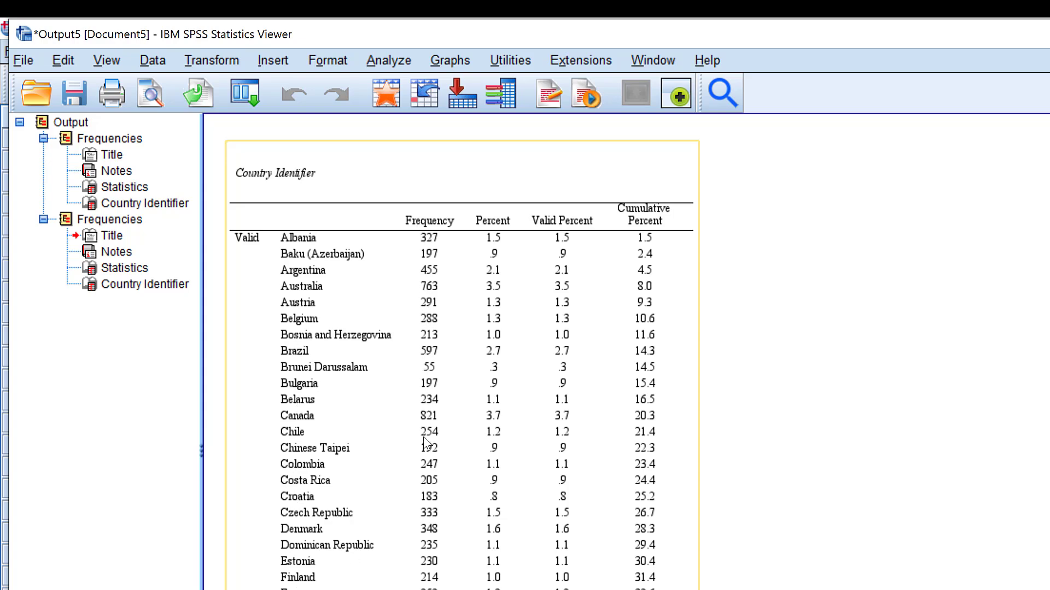
pyautogui.moveTo(437, 464)
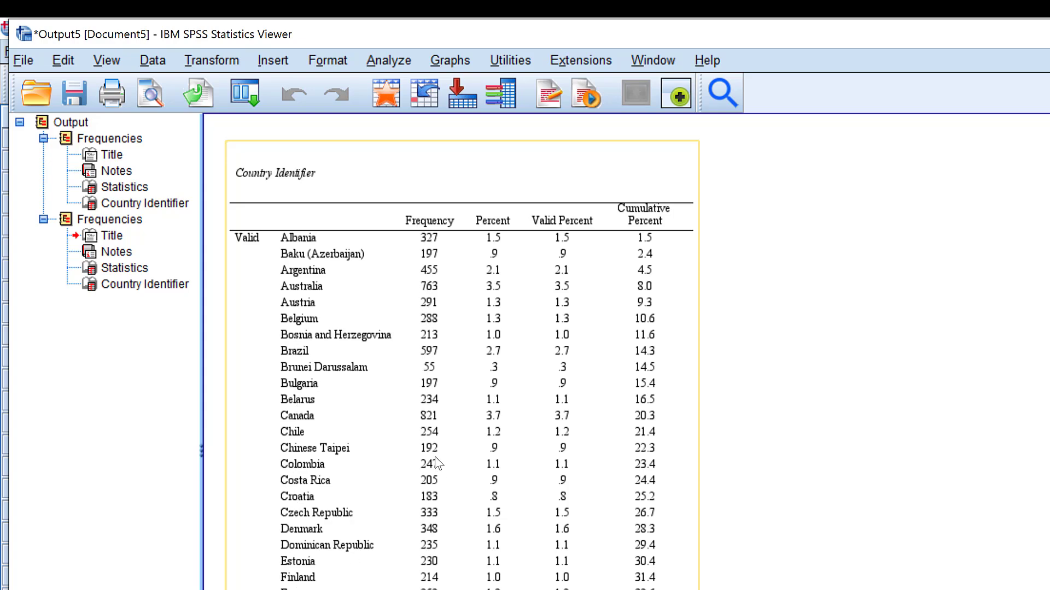
pyautogui.moveTo(447, 452)
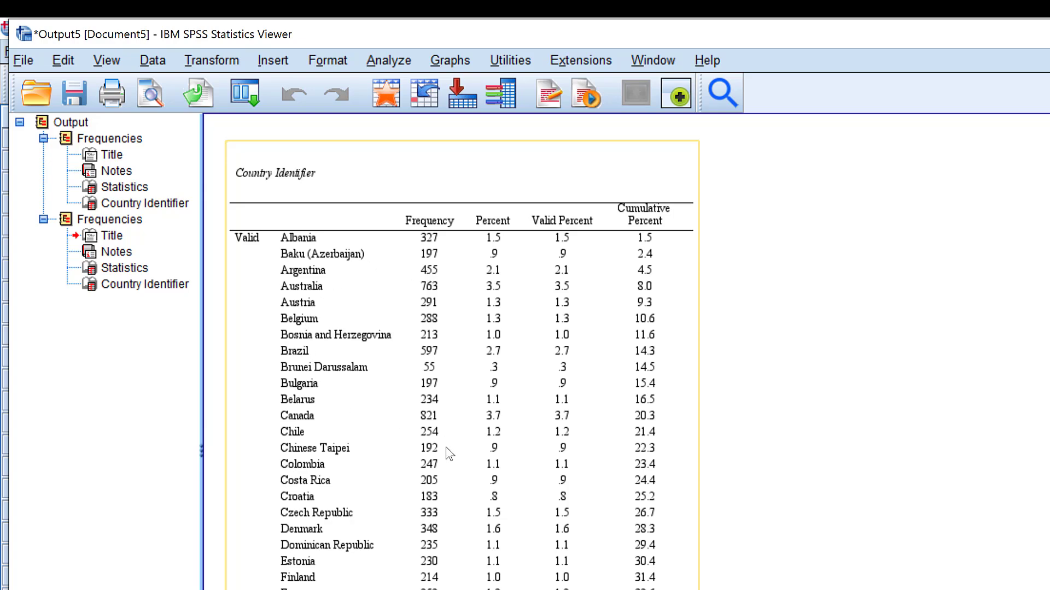
pyautogui.moveTo(380, 322)
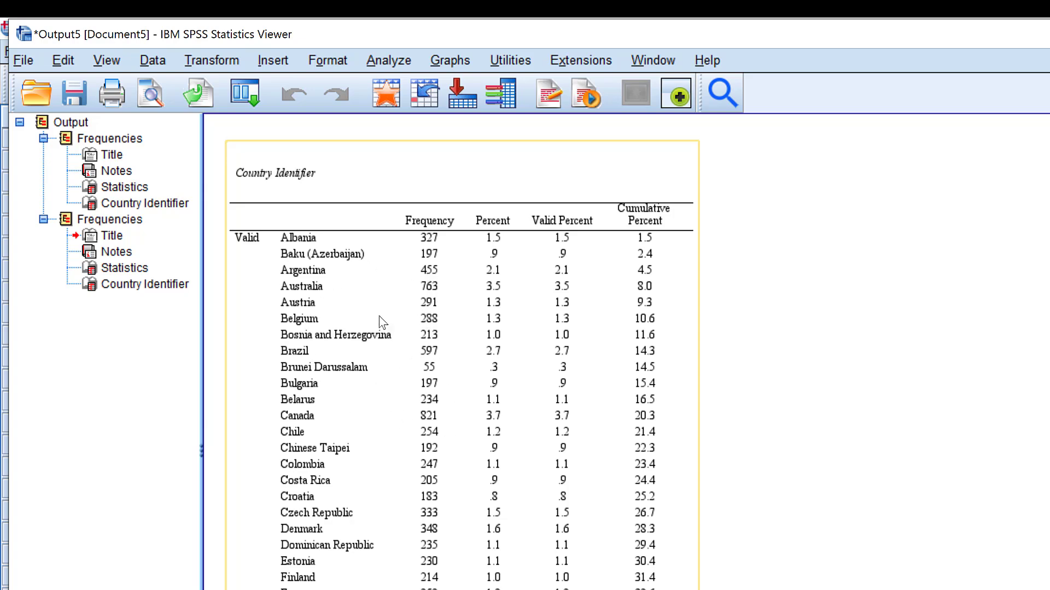
pyautogui.moveTo(403, 486)
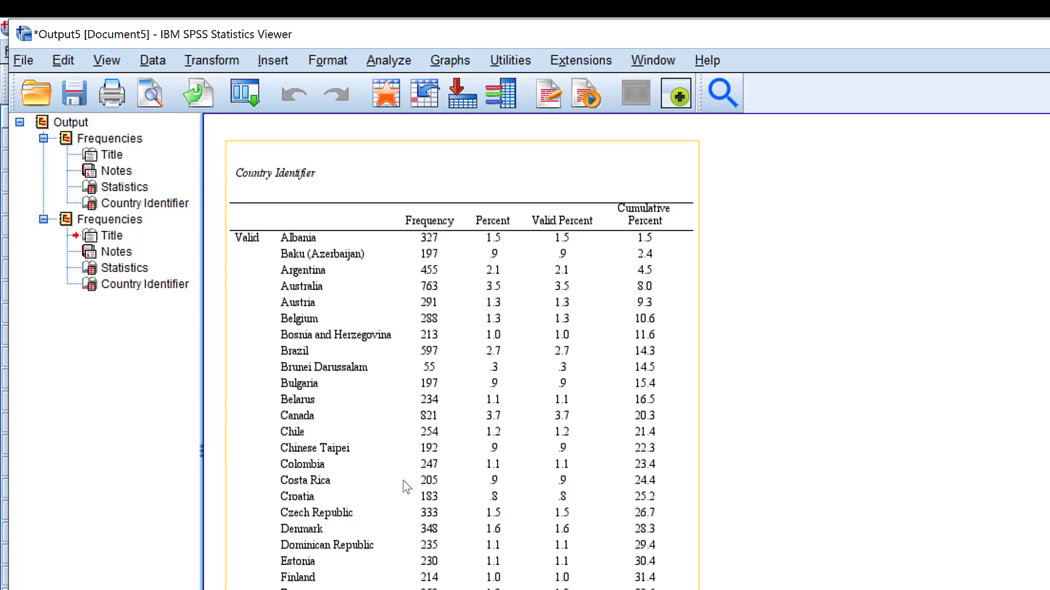
pyautogui.moveTo(323, 487)
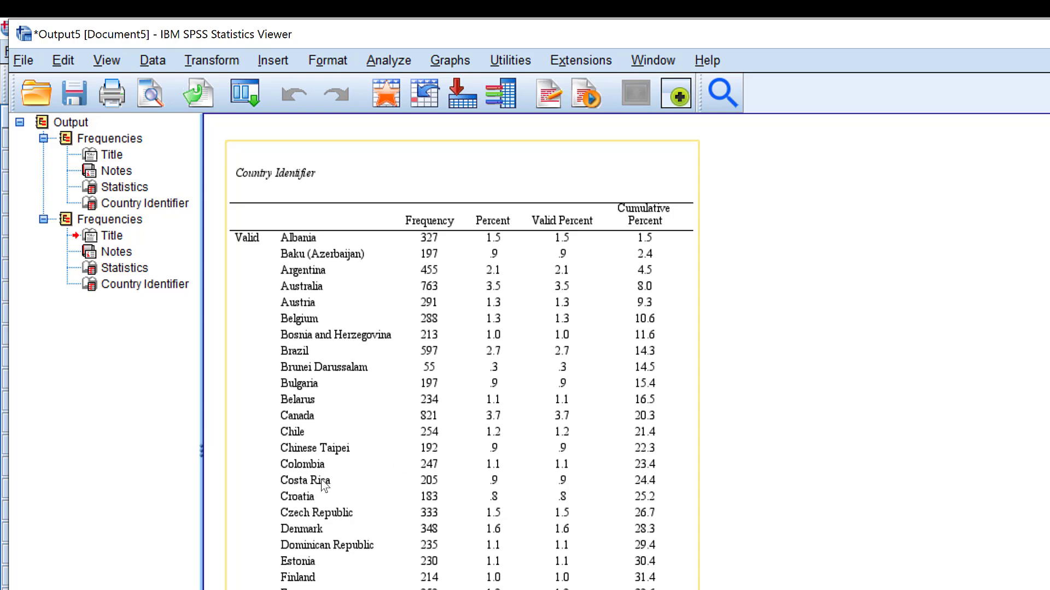
pyautogui.moveTo(341, 371)
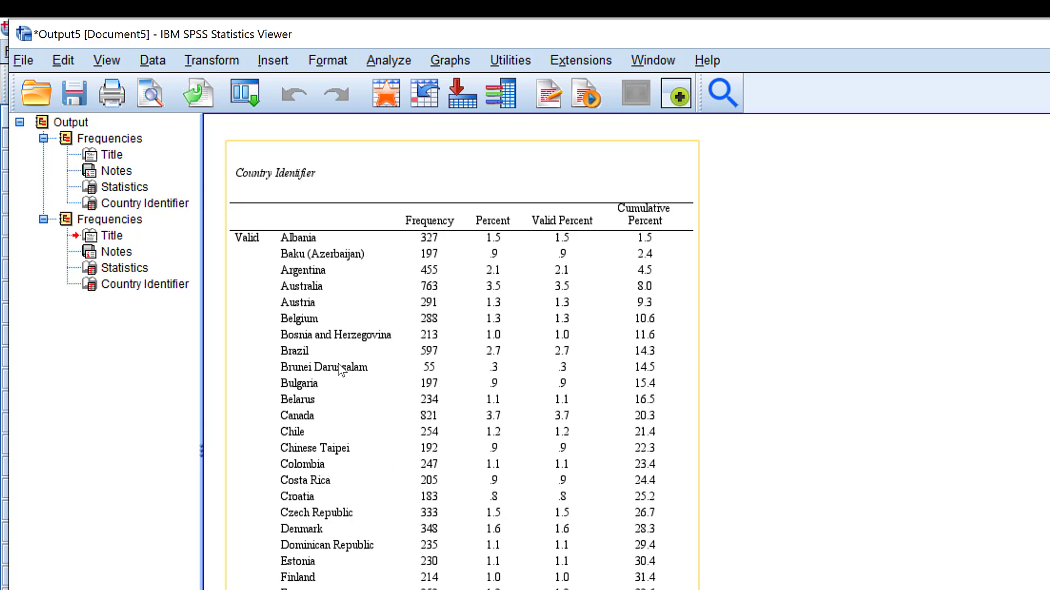
pyautogui.moveTo(360, 350)
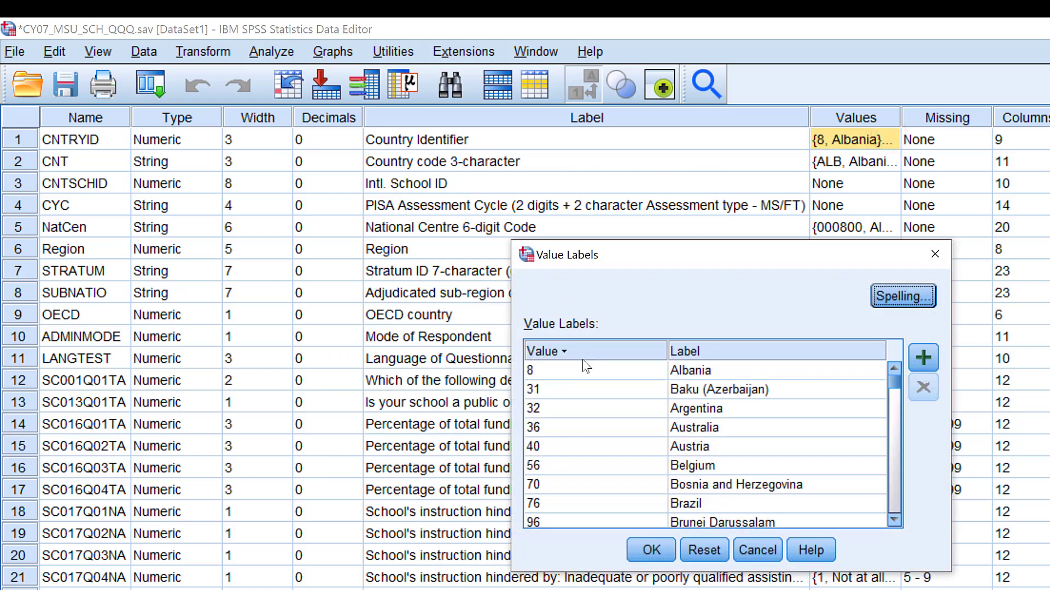
pyautogui.moveTo(728, 400)
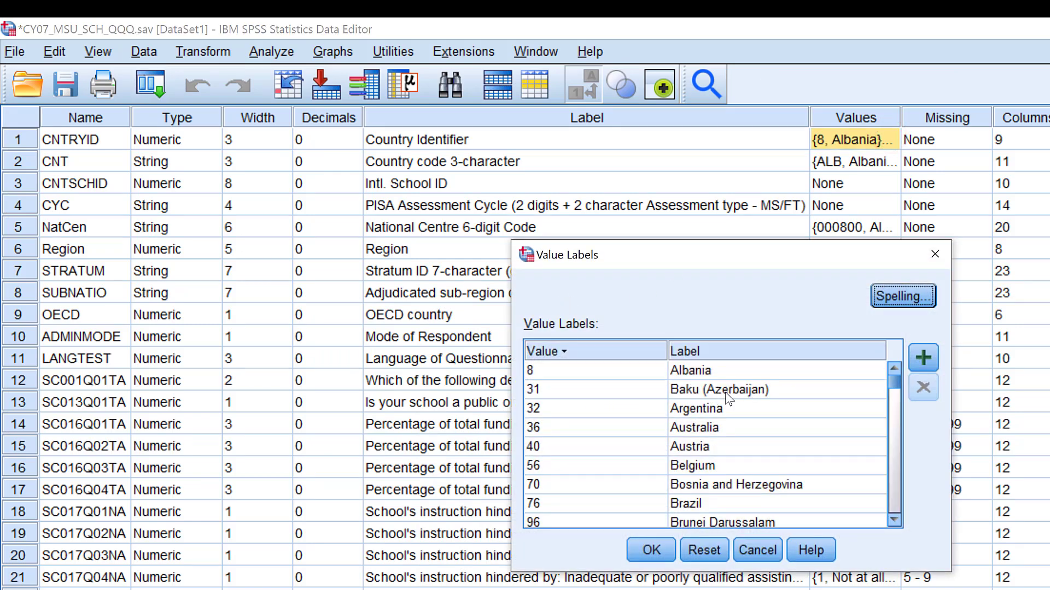
pyautogui.moveTo(628, 401)
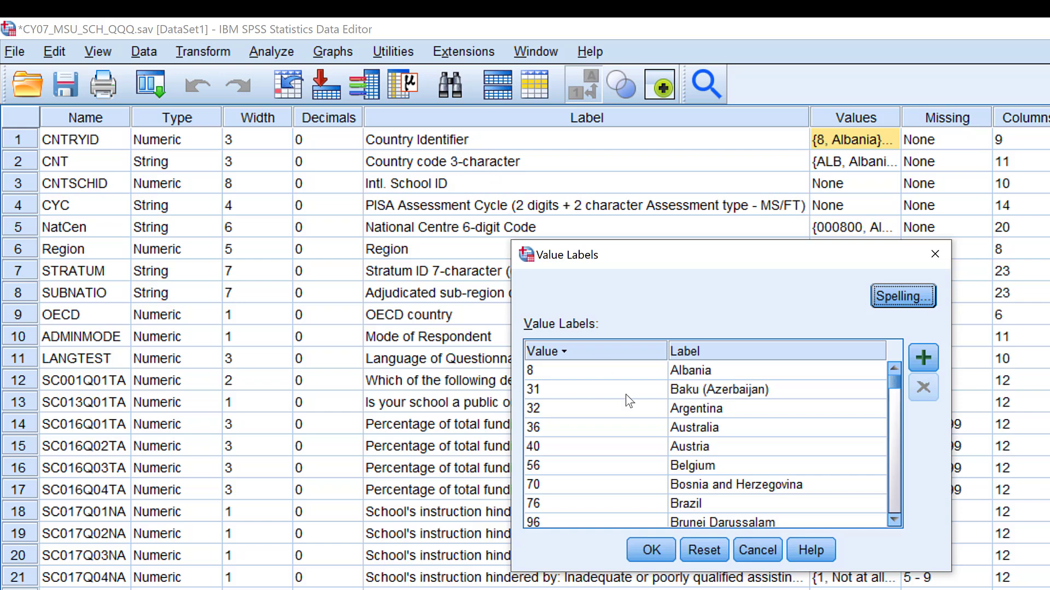
pyautogui.moveTo(671, 452)
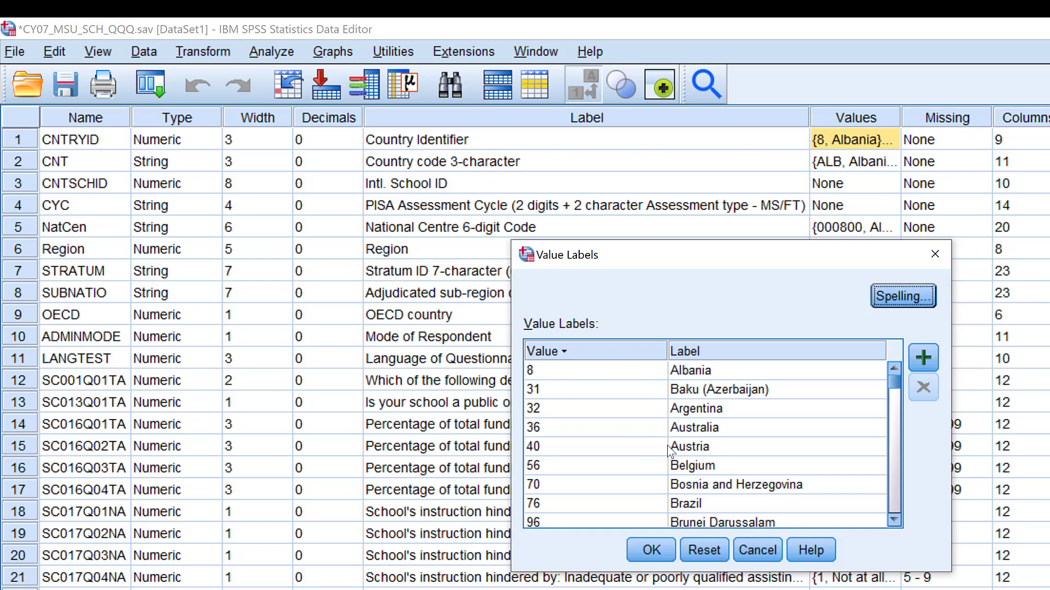
pyautogui.scroll(-3)
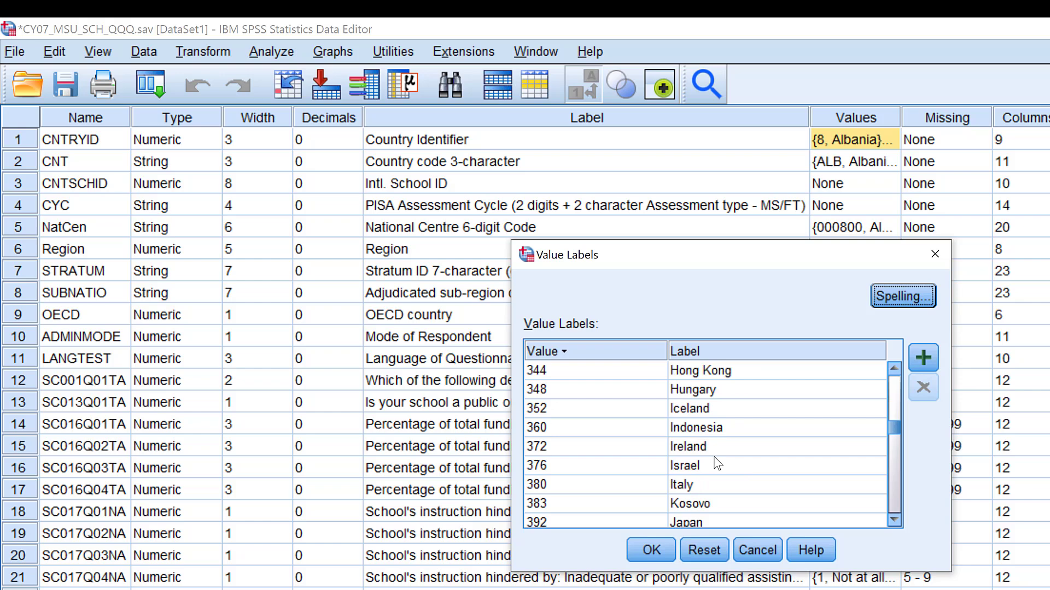
pyautogui.scroll(-3)
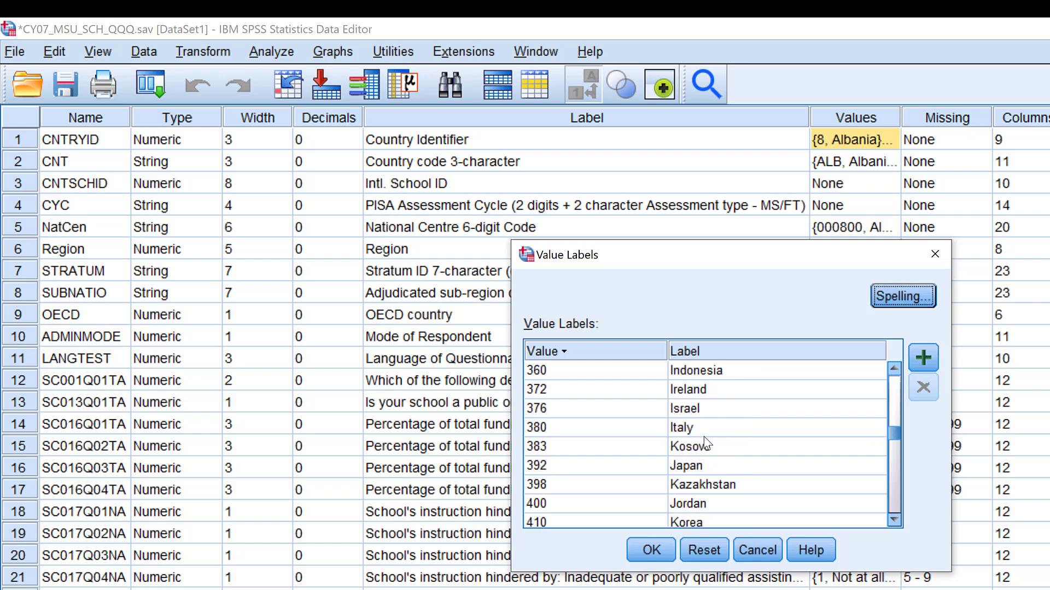
pyautogui.scroll(-3)
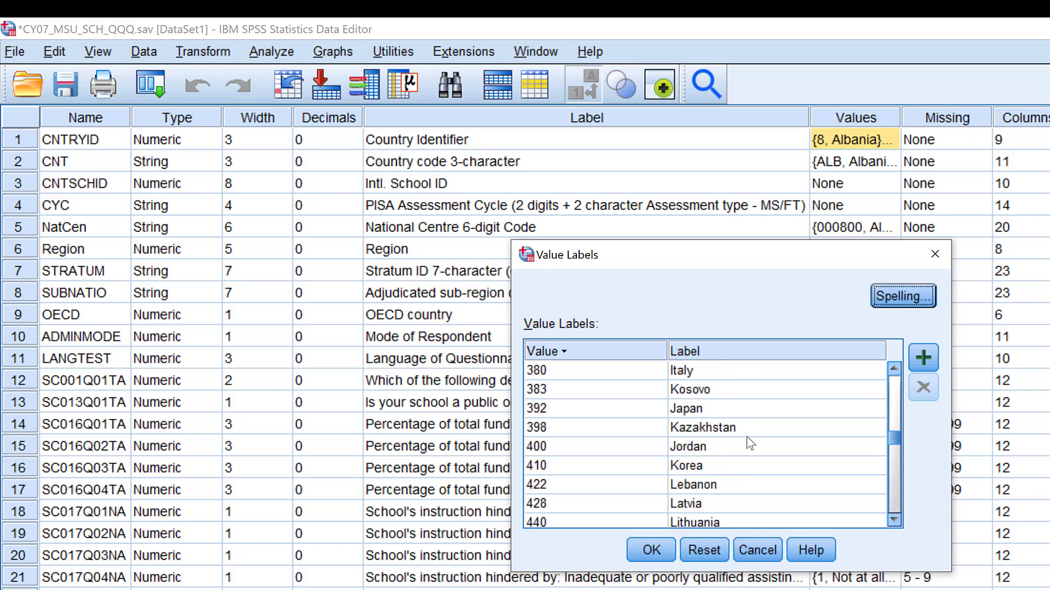
pyautogui.scroll(-3)
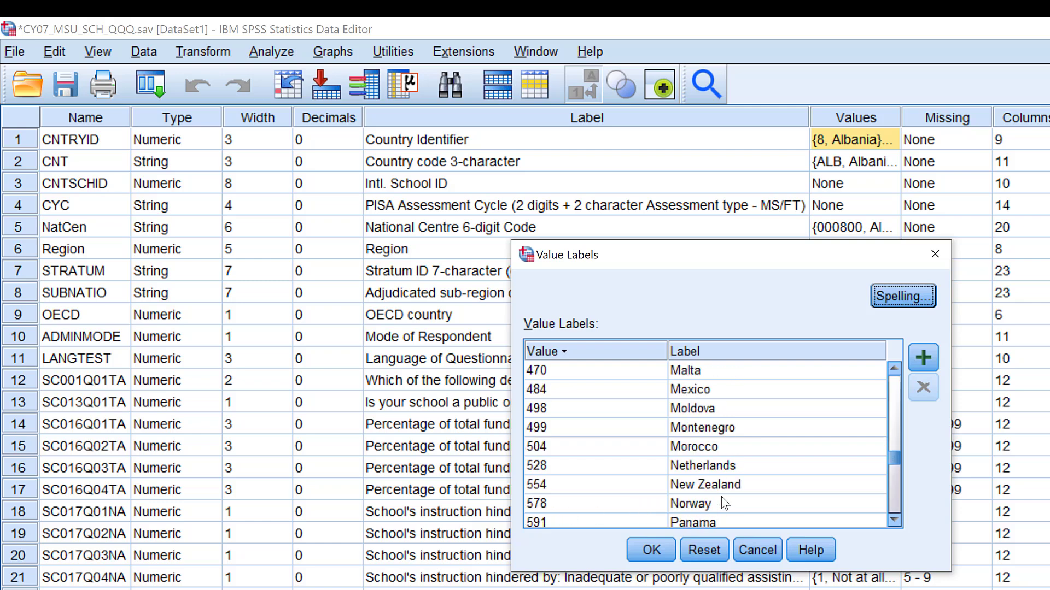
pyautogui.scroll(-3)
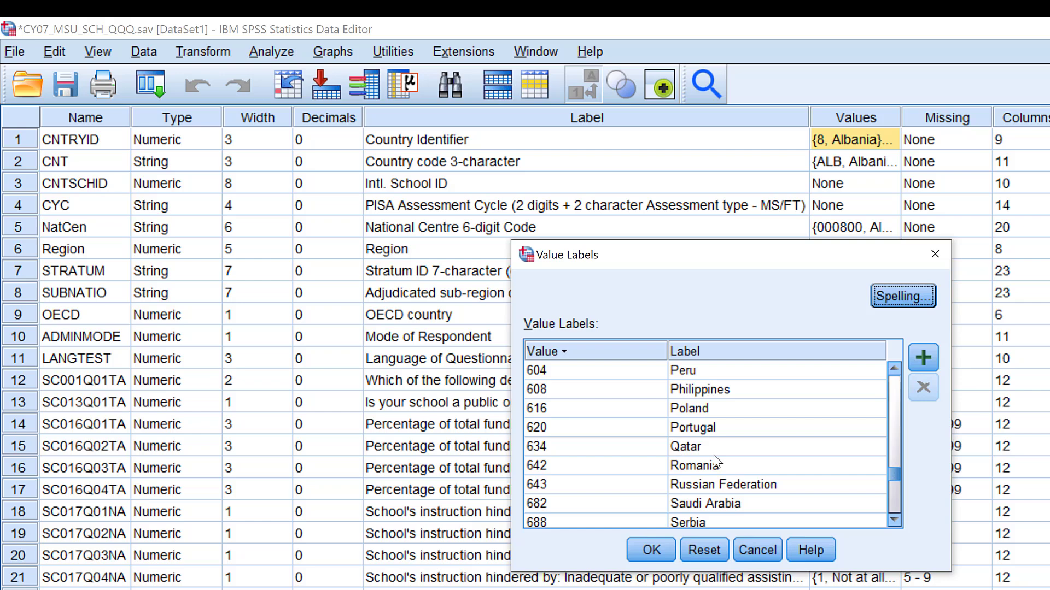
pyautogui.scroll(-3)
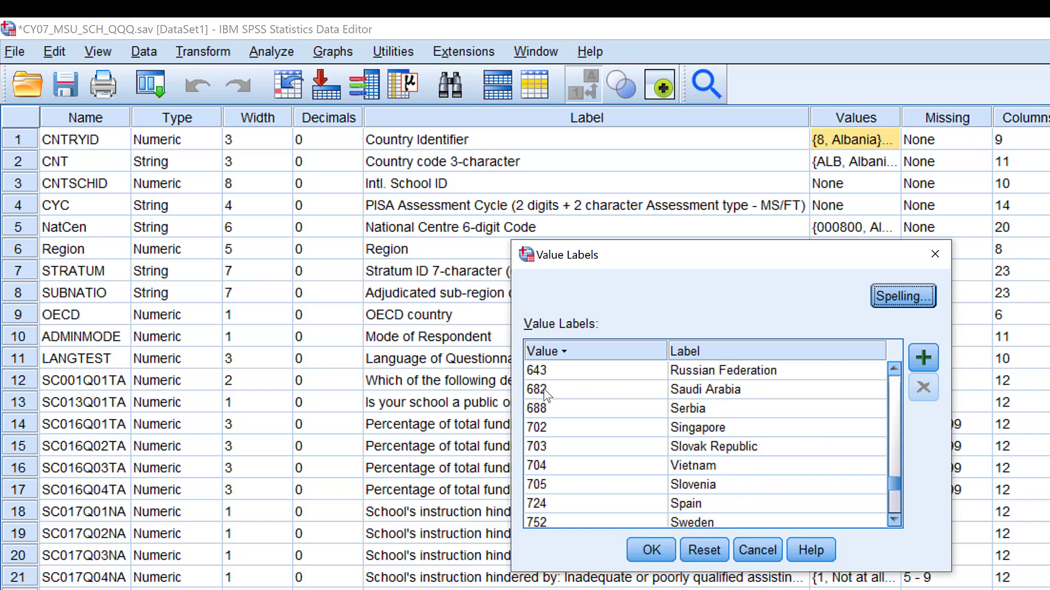
pyautogui.moveTo(517, 388)
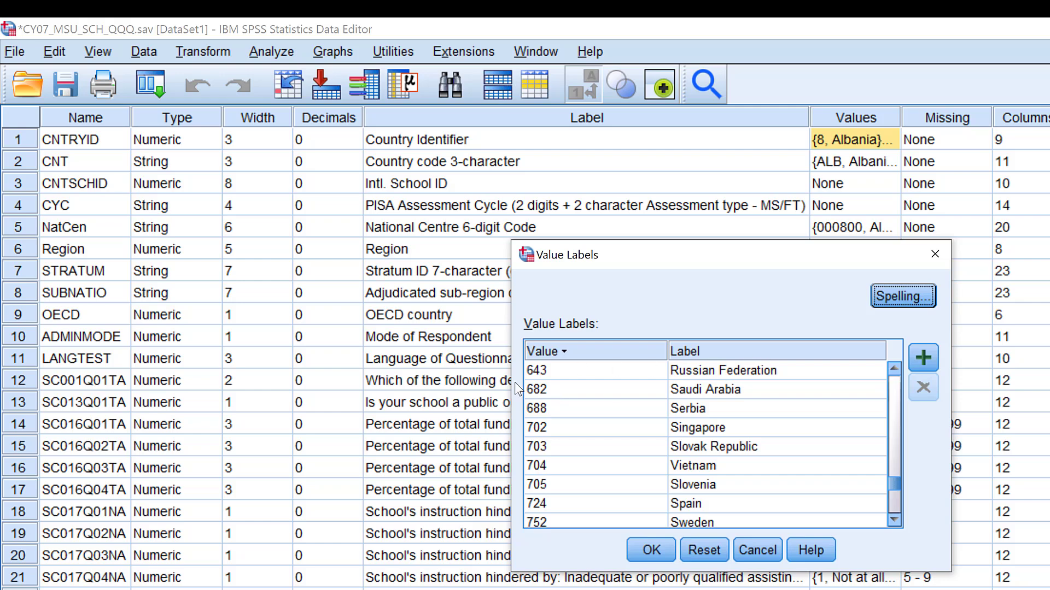
pyautogui.moveTo(622, 409)
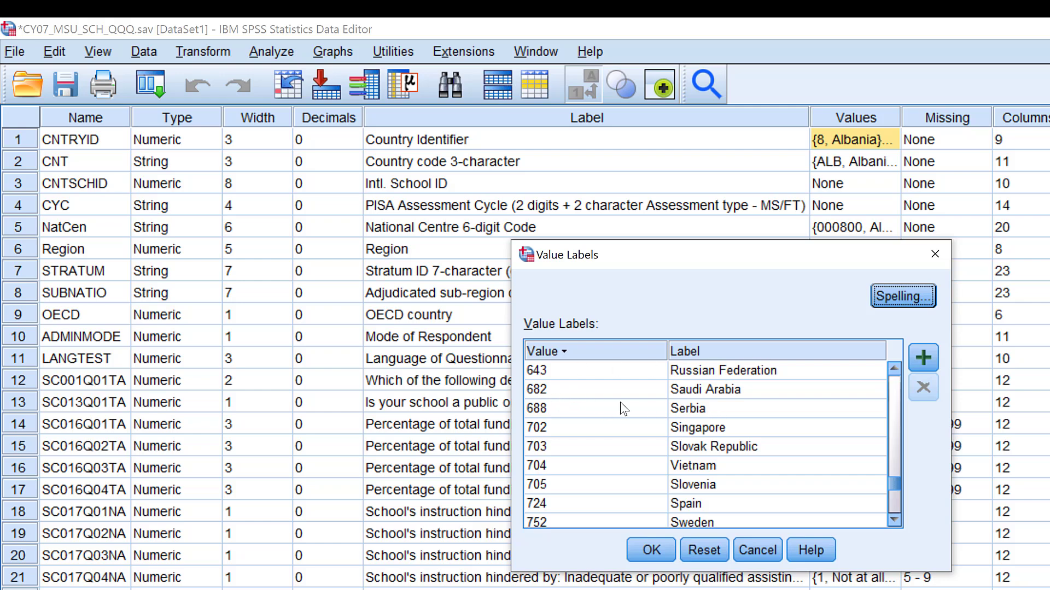
pyautogui.moveTo(549, 426)
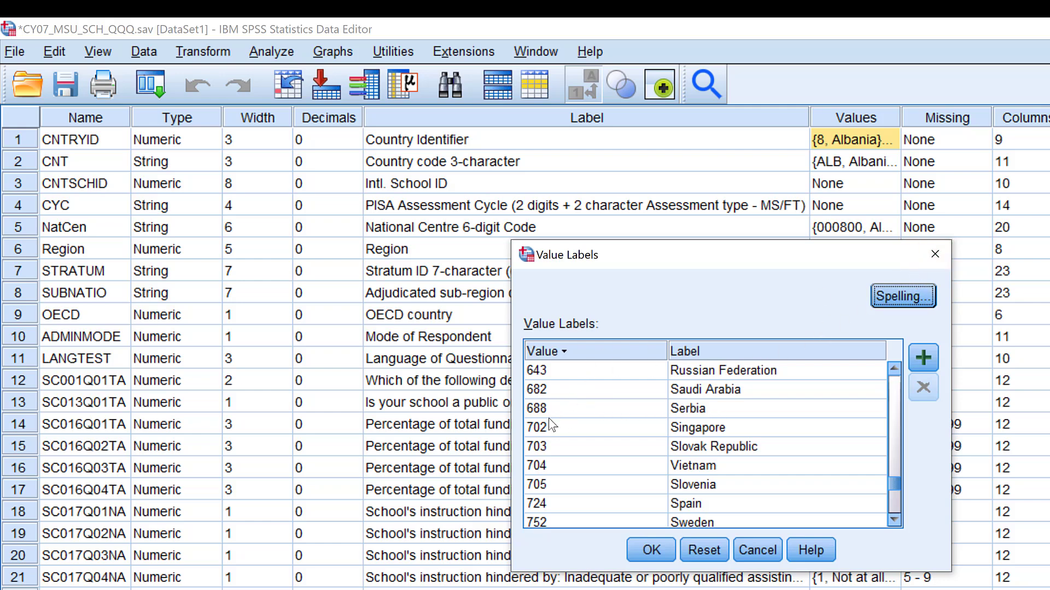
pyautogui.moveTo(558, 411)
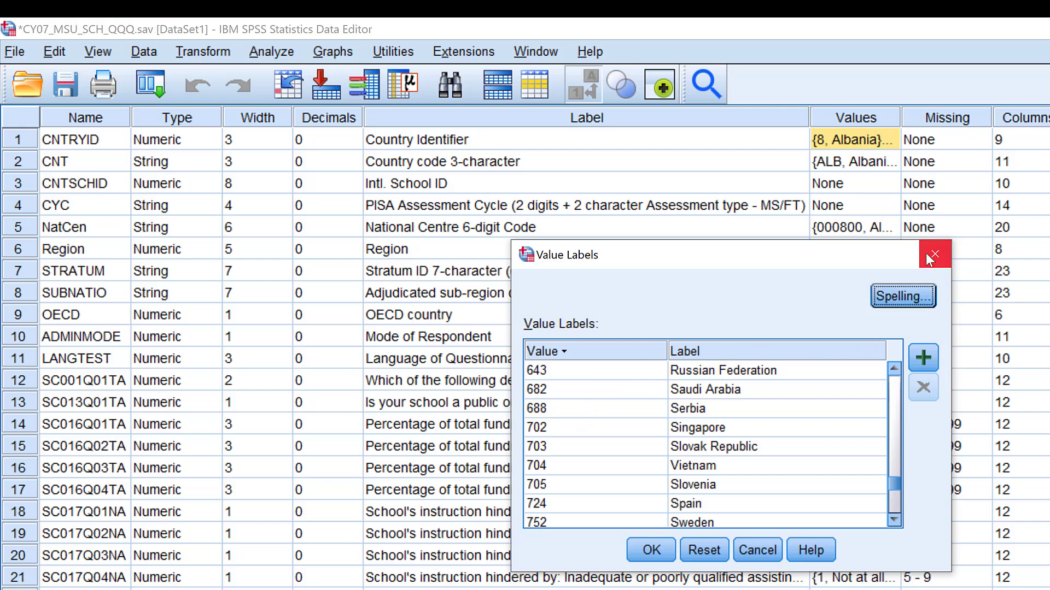
pyautogui.moveTo(934, 256)
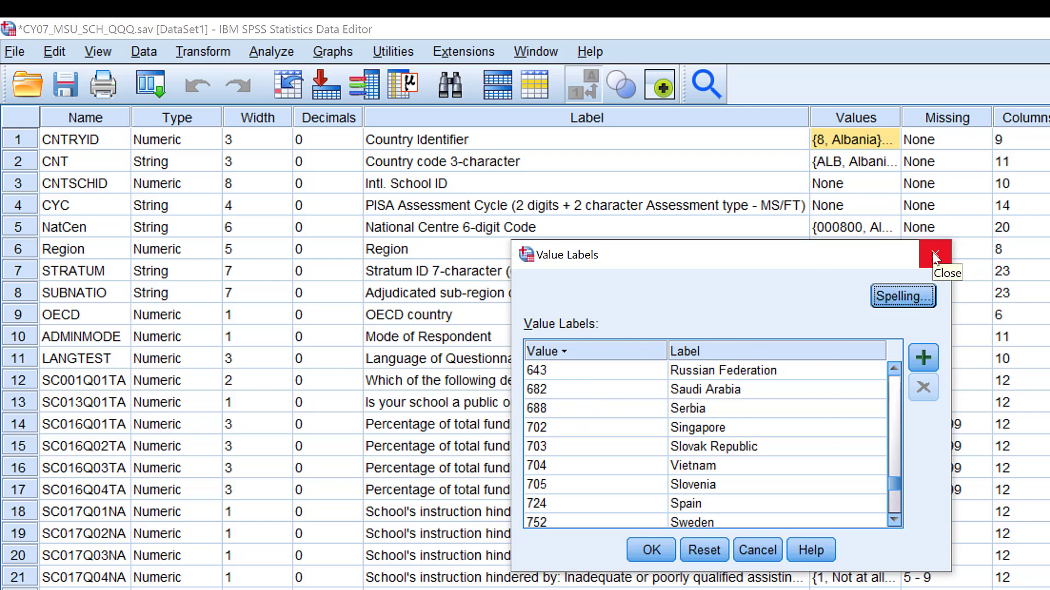
pyautogui.click(935, 255)
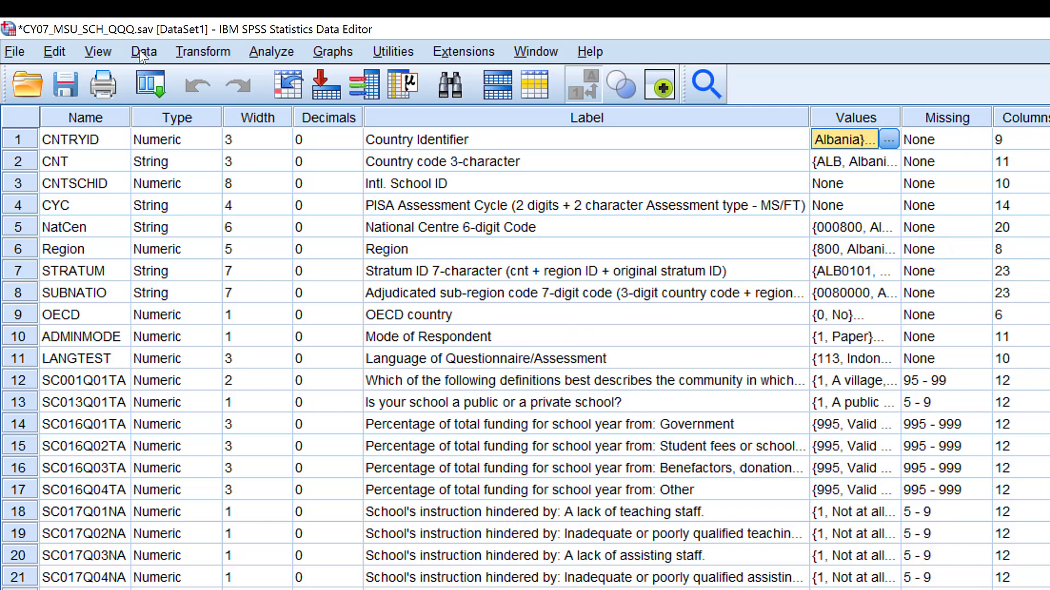
# In Data > Select Cases choose 'If condition is satisfied' and reach the If condition builder.
pyautogui.click(126, 45)
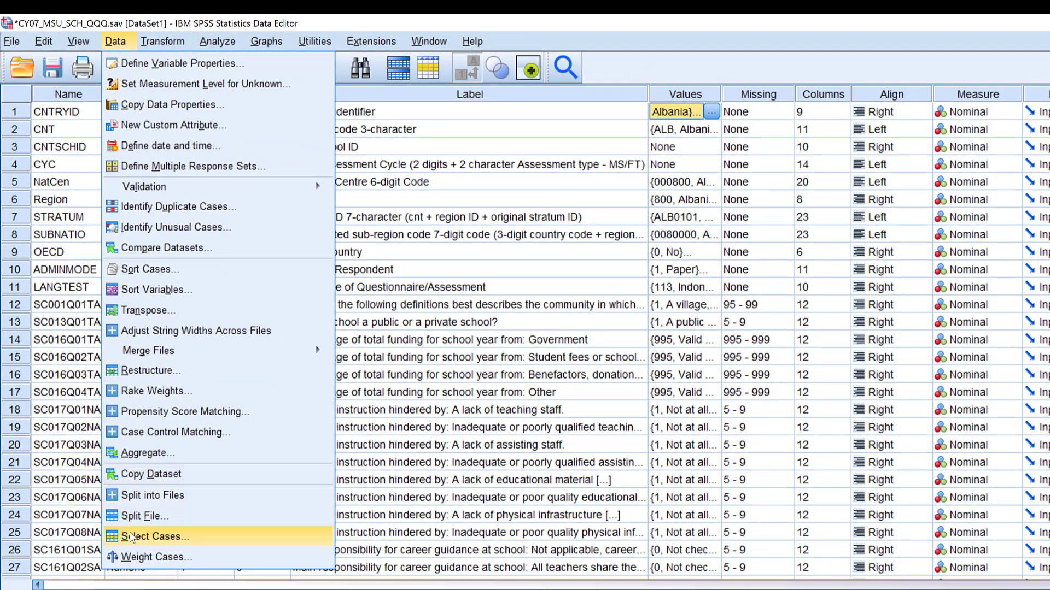
pyautogui.click(154, 536)
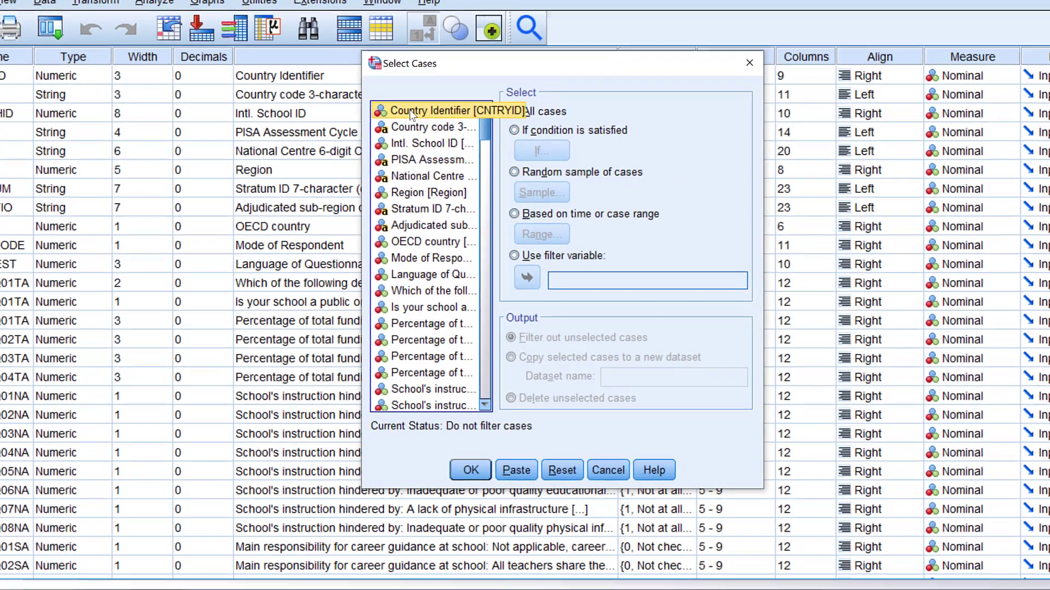
pyautogui.click(481, 101)
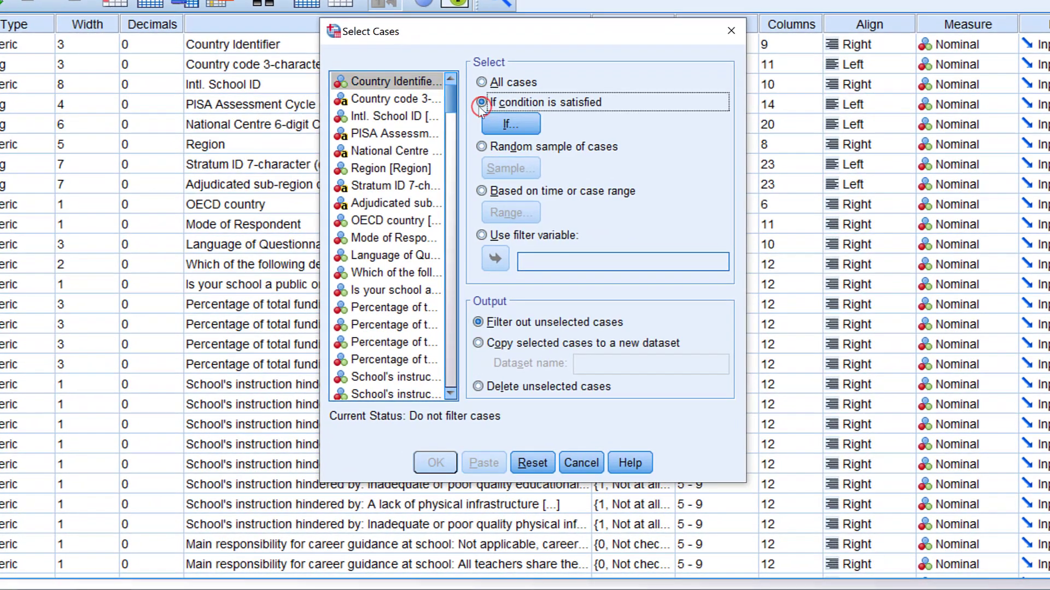
pyautogui.click(481, 102)
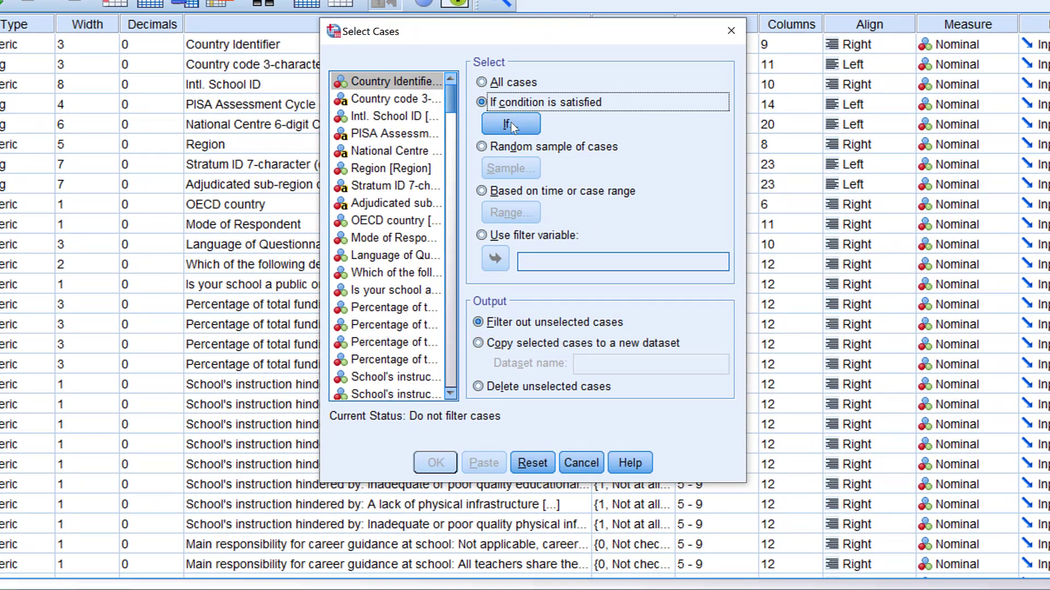
pyautogui.click(509, 124)
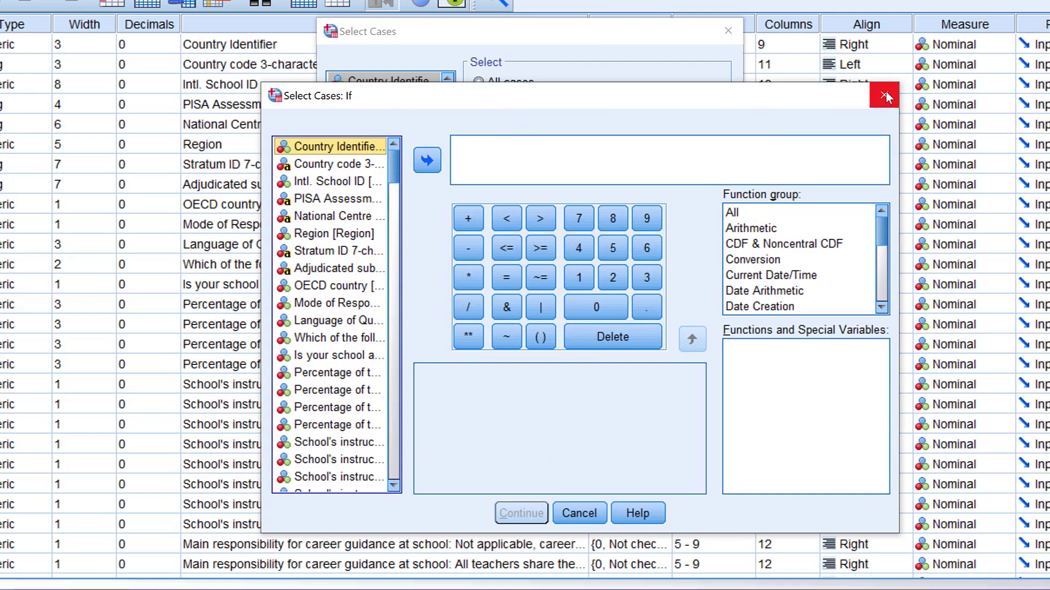
pyautogui.click(885, 96)
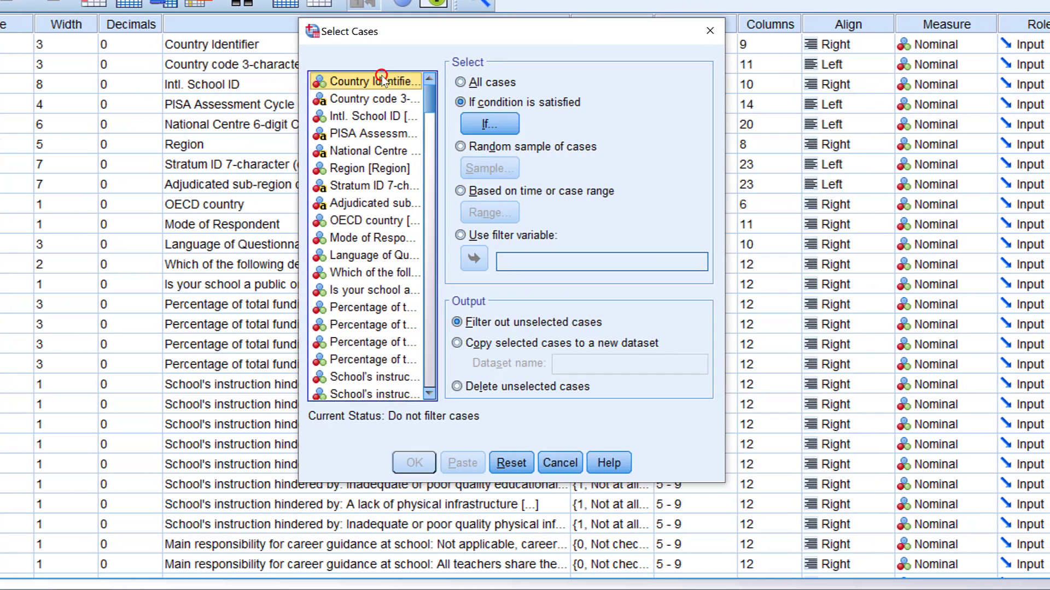
pyautogui.click(487, 124)
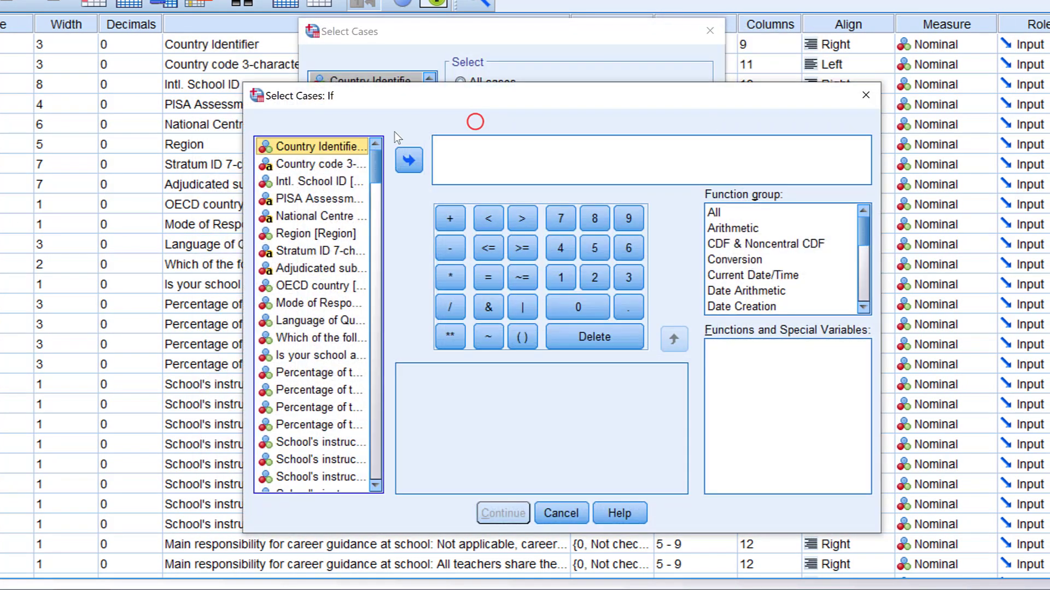
pyautogui.moveTo(408, 161)
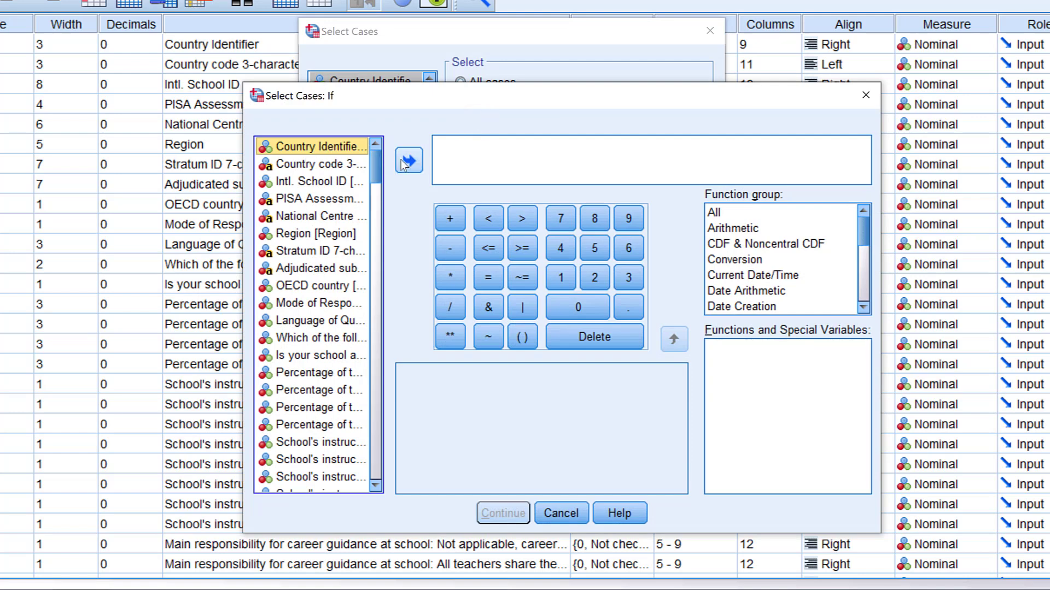
# Build the condition CNTRYID = 504 OR CNTRYID = 682 and confirm it with Continue.
pyautogui.click(408, 160)
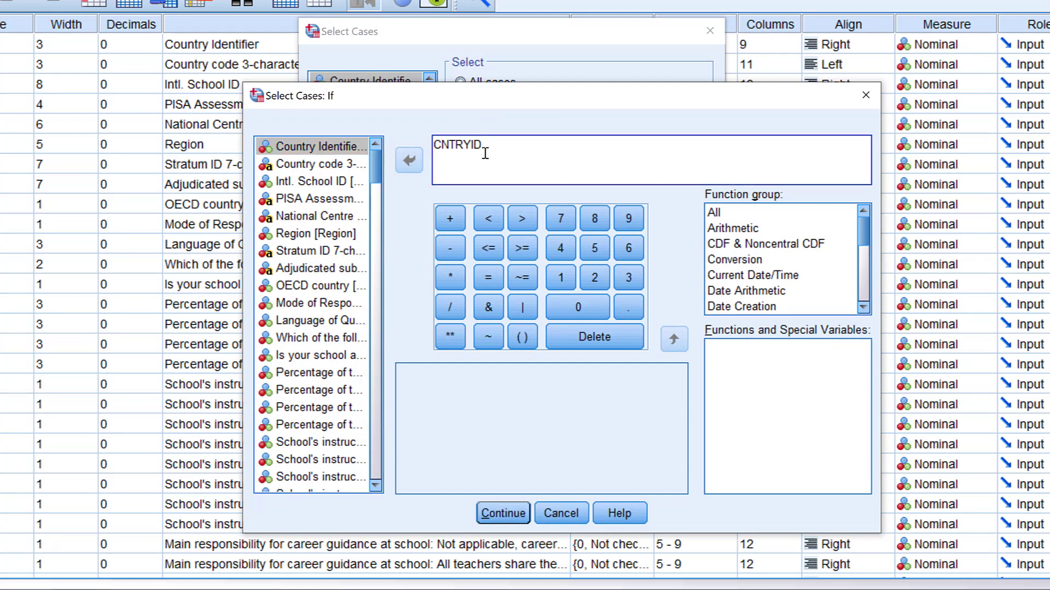
pyautogui.write('= 5')
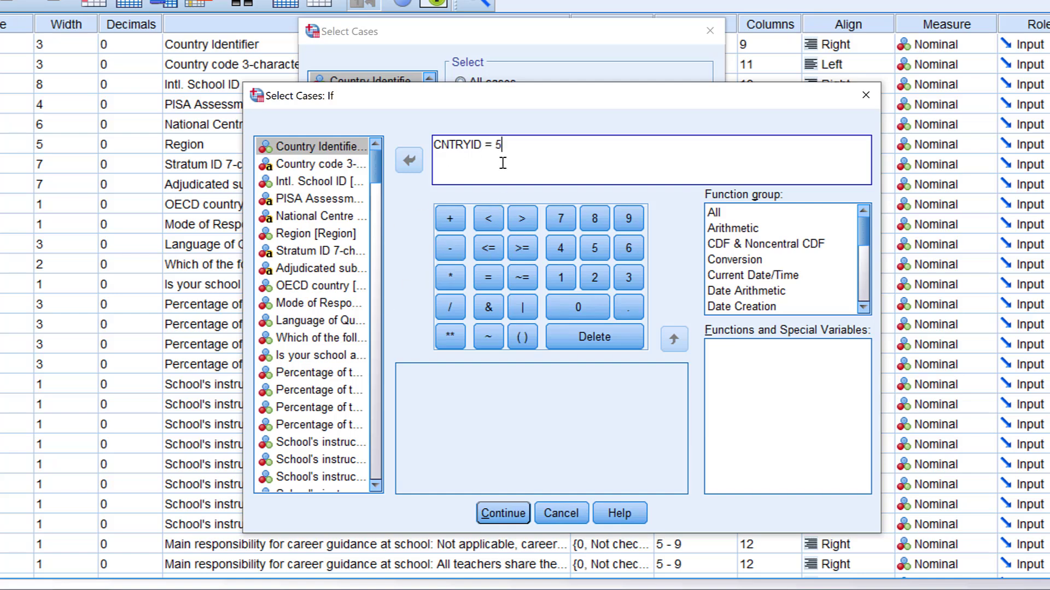
pyautogui.write('04')
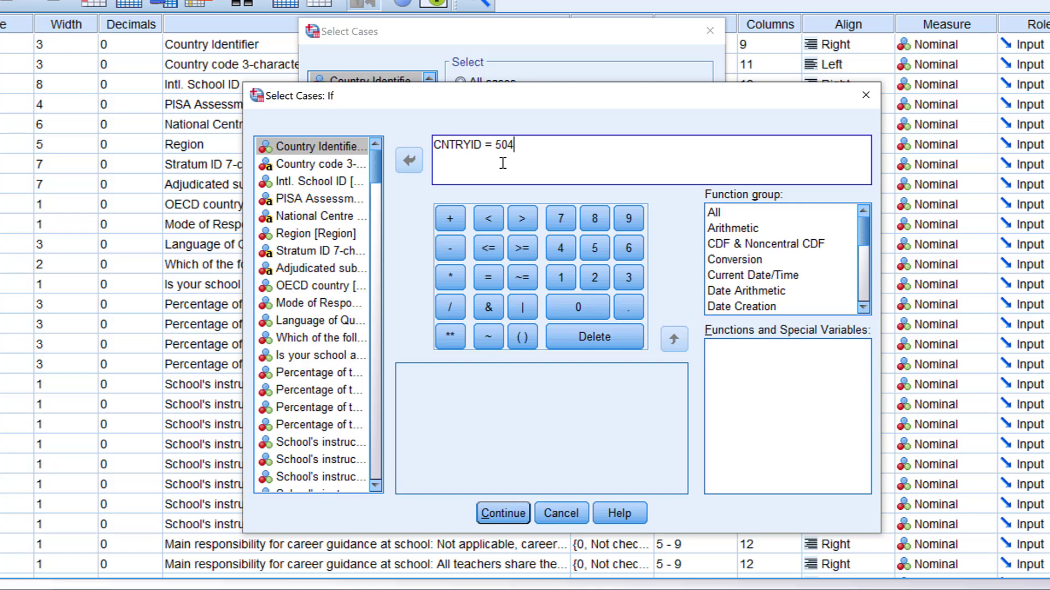
pyautogui.moveTo(405, 330)
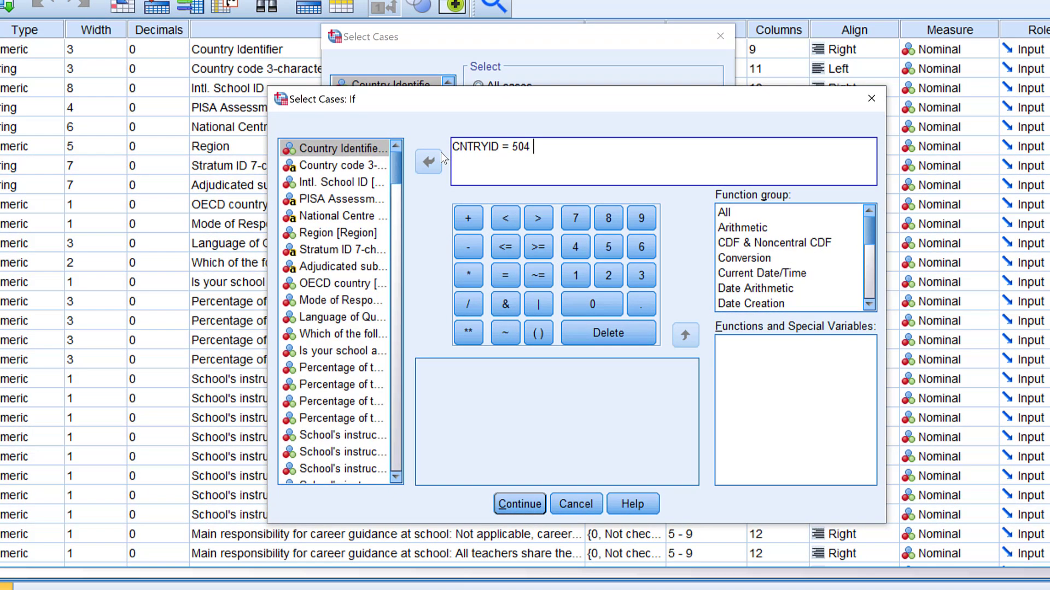
pyautogui.click(338, 147)
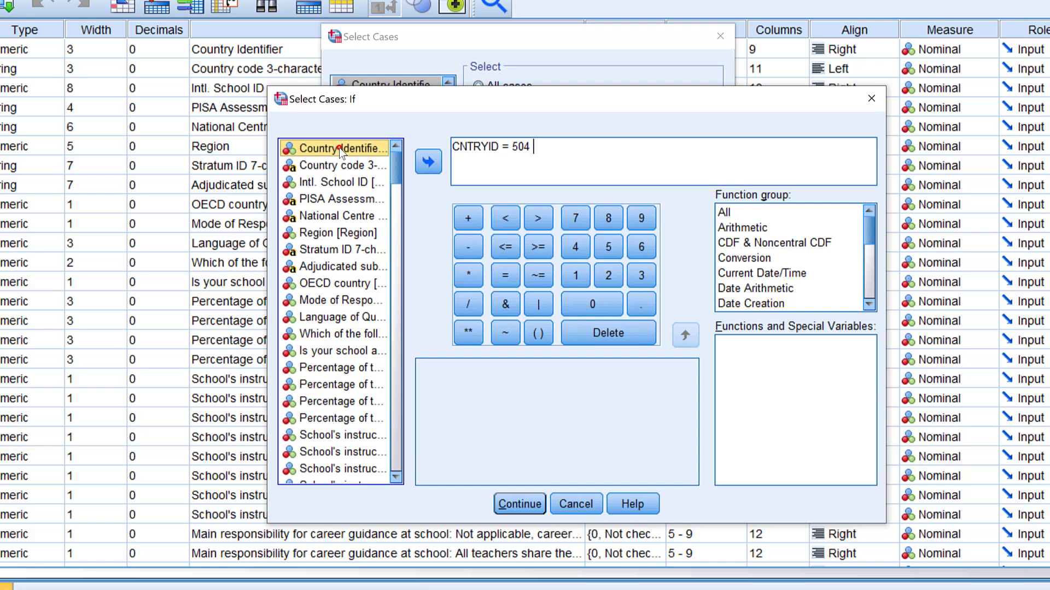
pyautogui.click(429, 162)
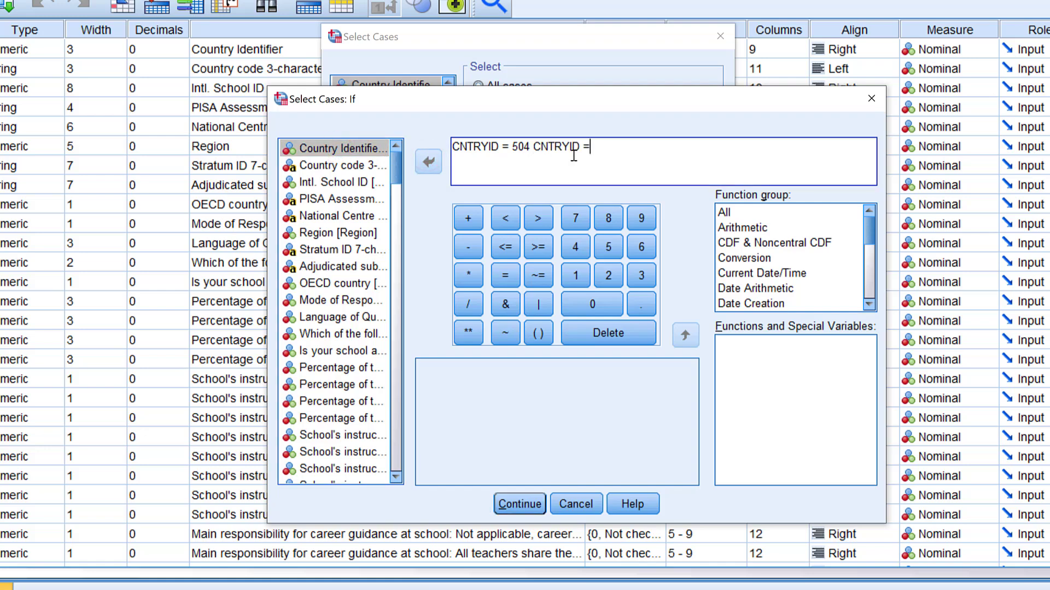
pyautogui.write('682')
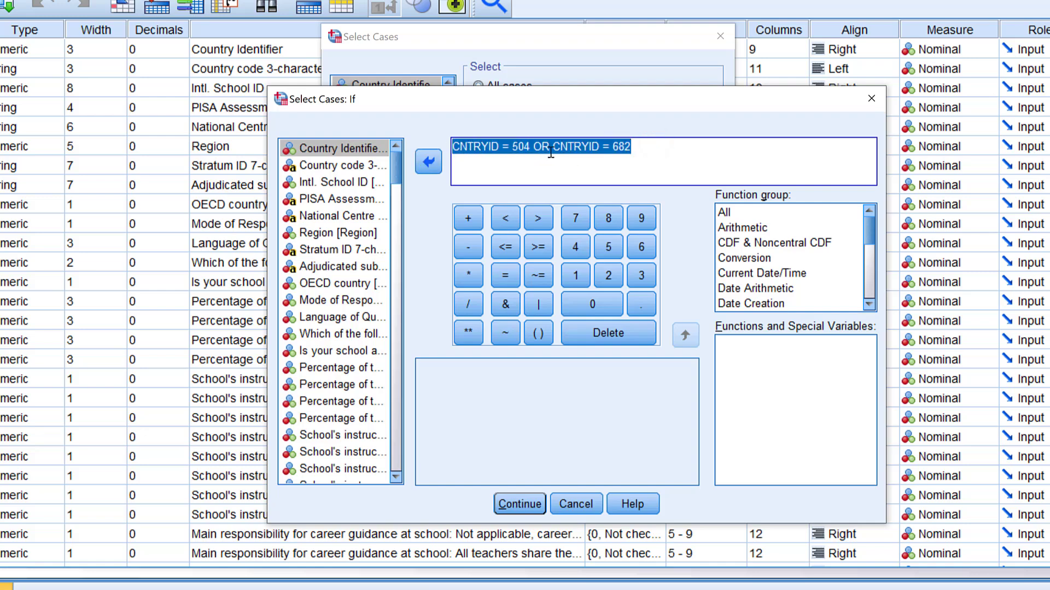
pyautogui.click(539, 161)
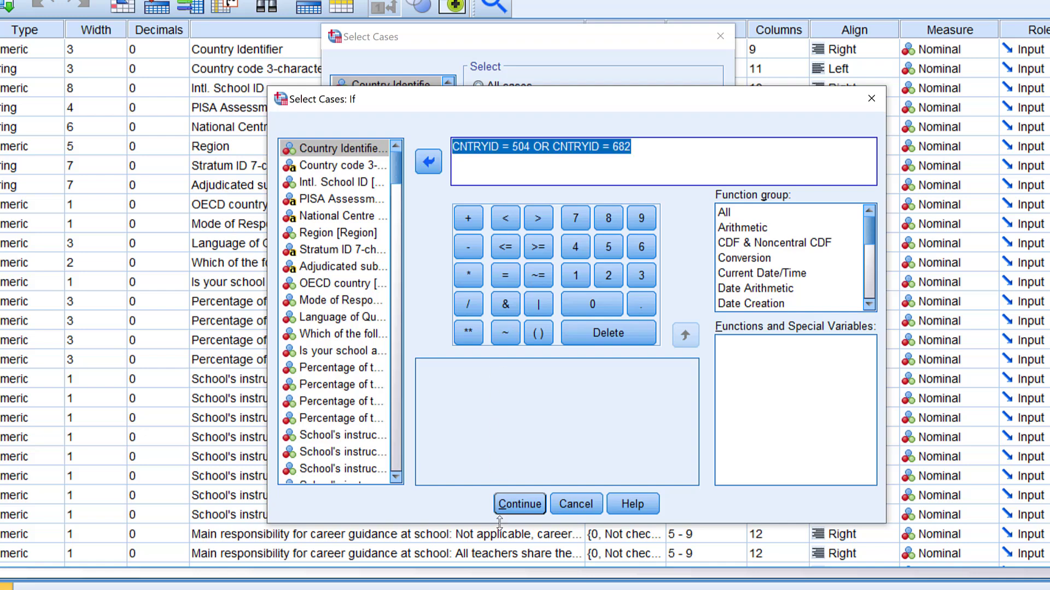
pyautogui.click(518, 504)
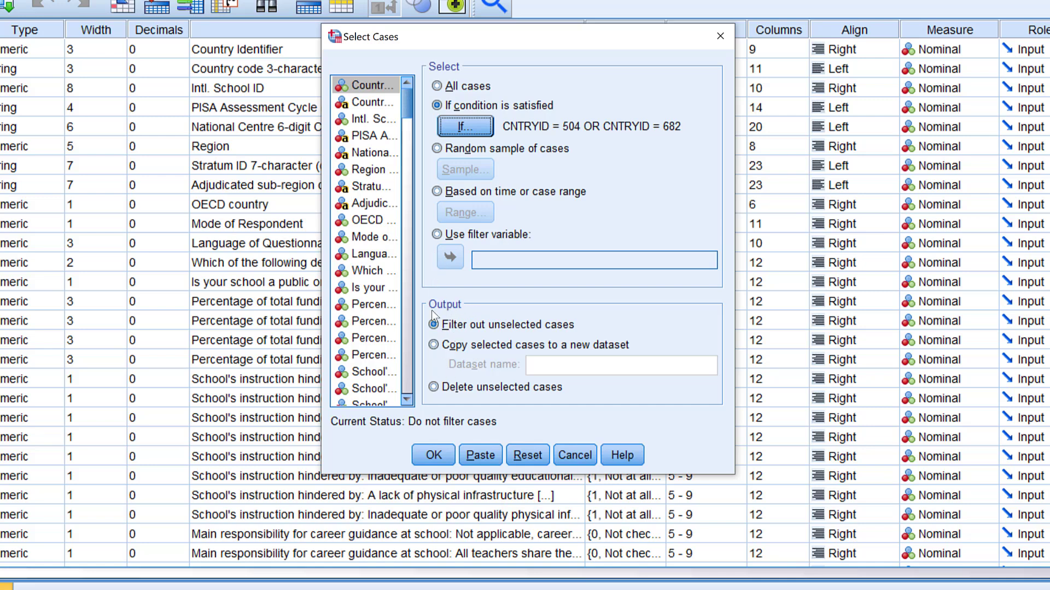
# Copy the selected cases to a new dataset named COMPARISON.
pyautogui.click(434, 325)
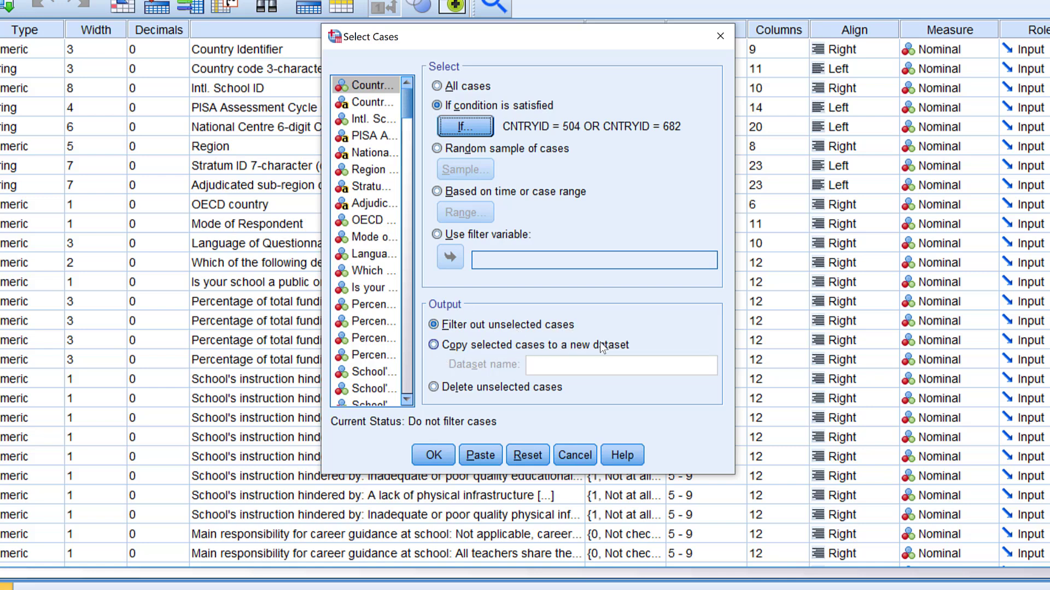
pyautogui.click(436, 387)
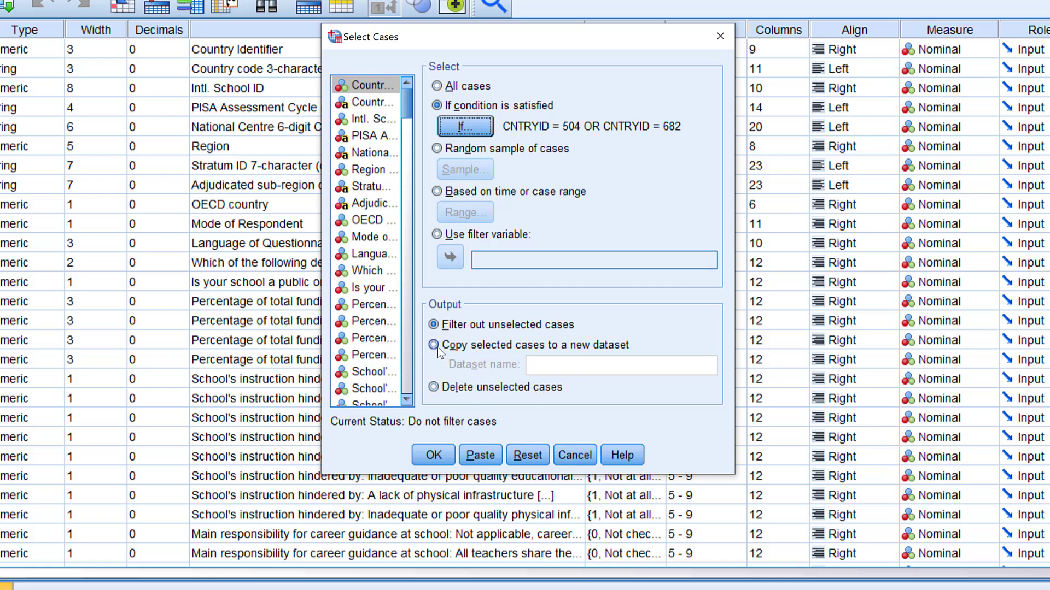
pyautogui.click(438, 344)
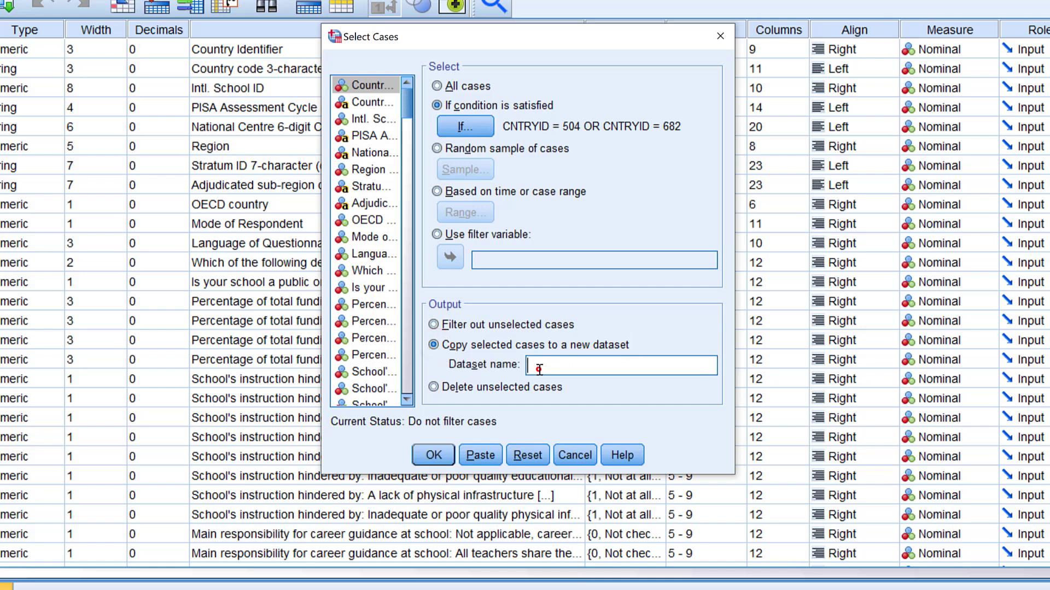
pyautogui.write('COMPARISON')
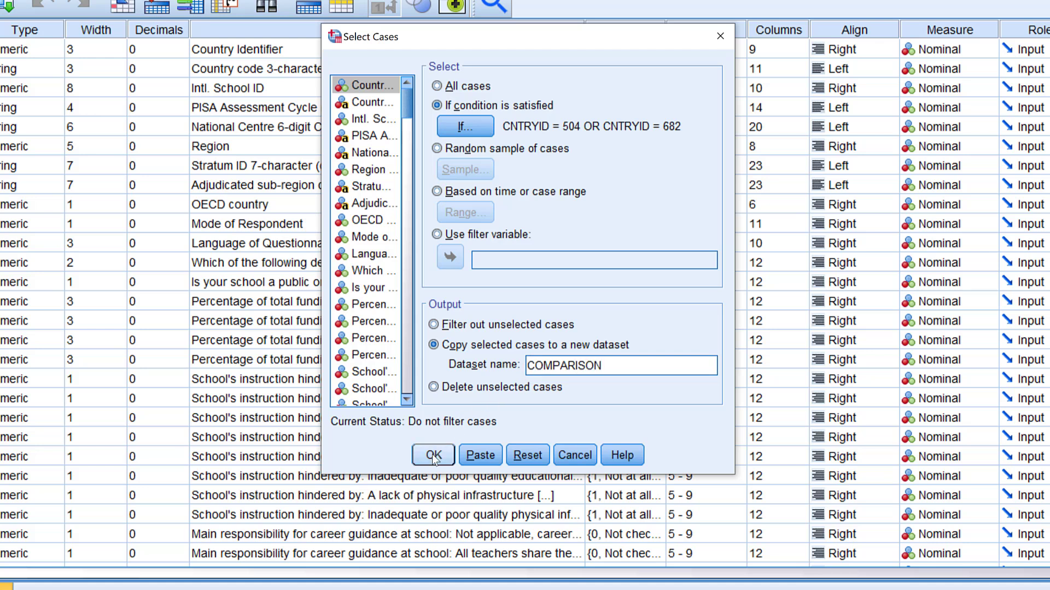
pyautogui.click(432, 455)
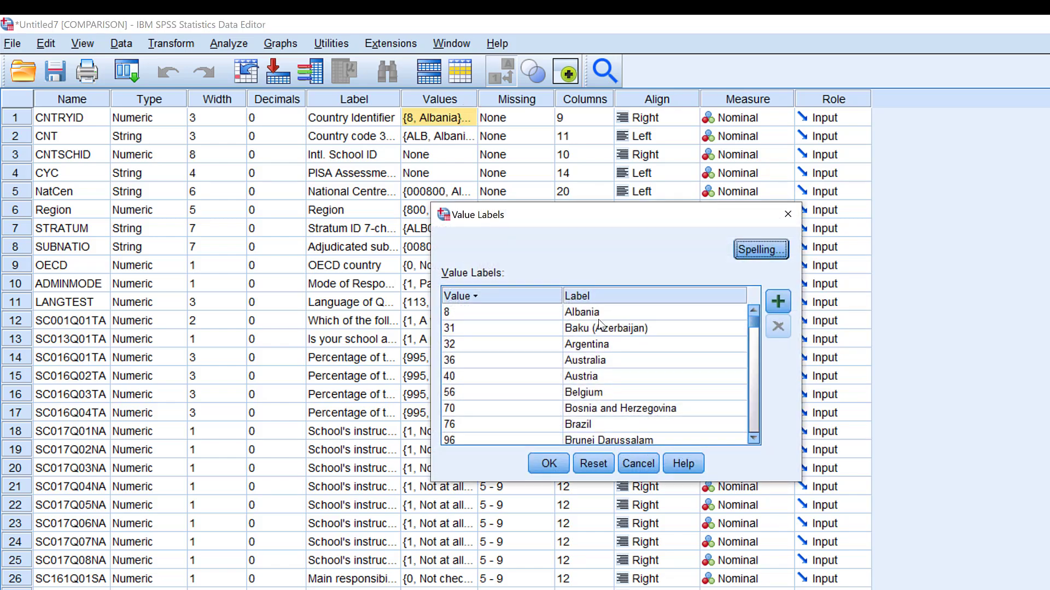
# Run Frequencies on Country Identifier in COMPARISON, showing Morocco 179 and Saudi Arabia 234.
pyautogui.click(546, 464)
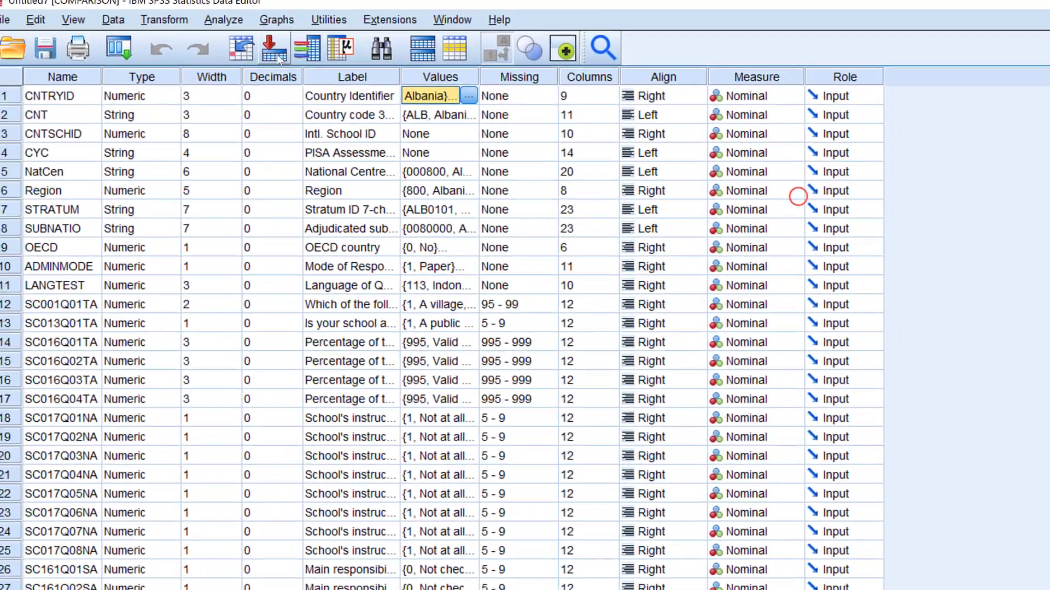
pyautogui.click(223, 20)
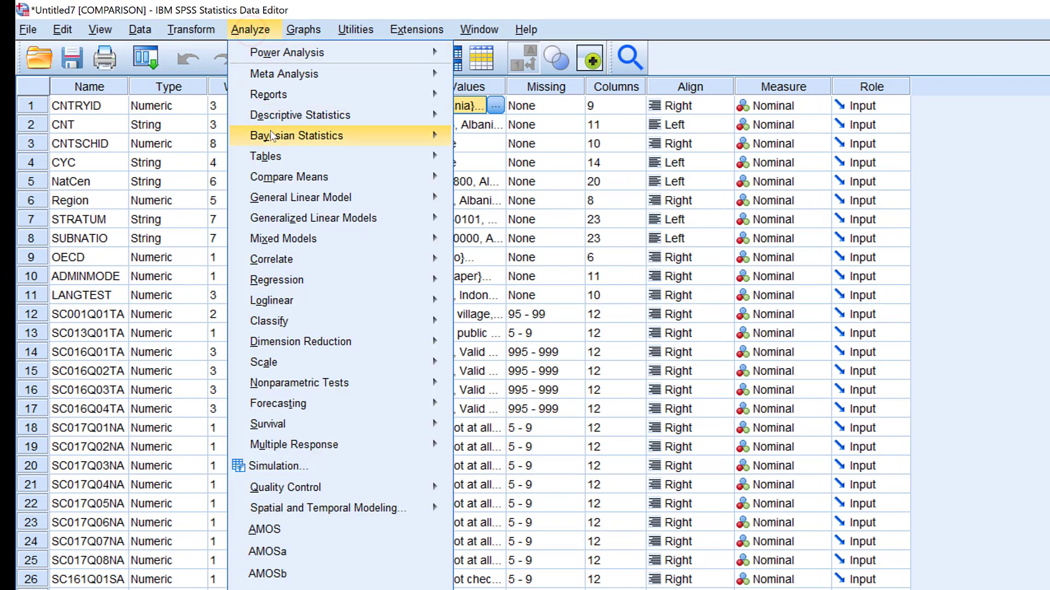
pyautogui.moveTo(301, 115)
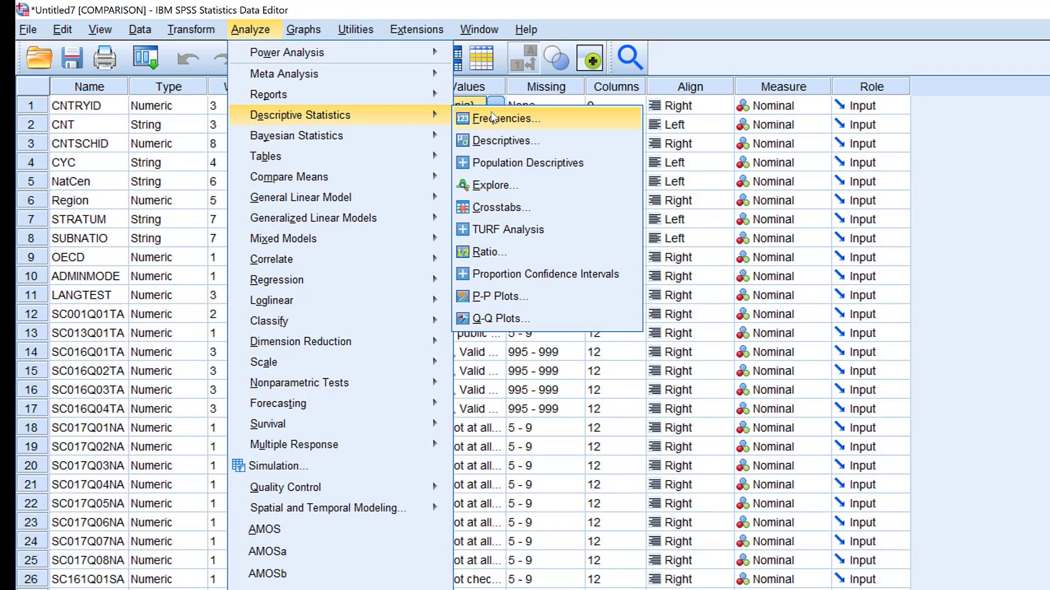
pyautogui.click(506, 118)
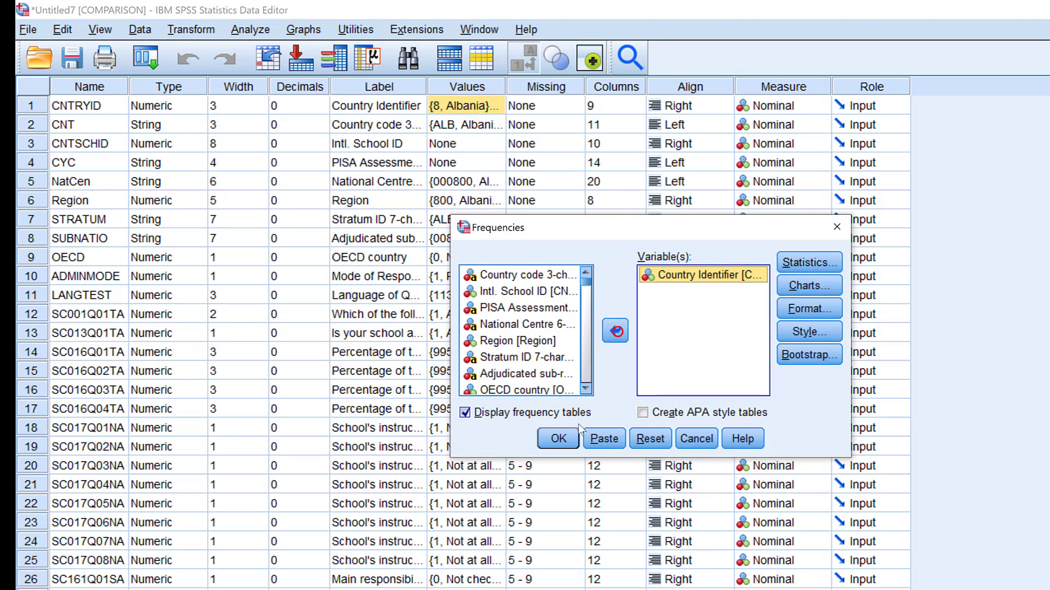
pyautogui.click(558, 438)
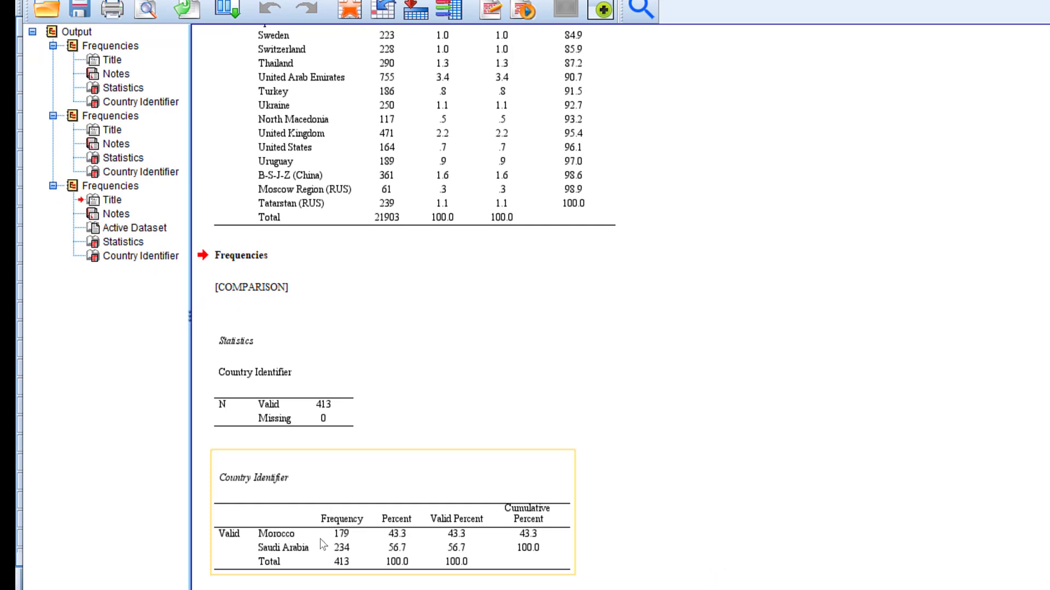
pyautogui.moveTo(335, 550)
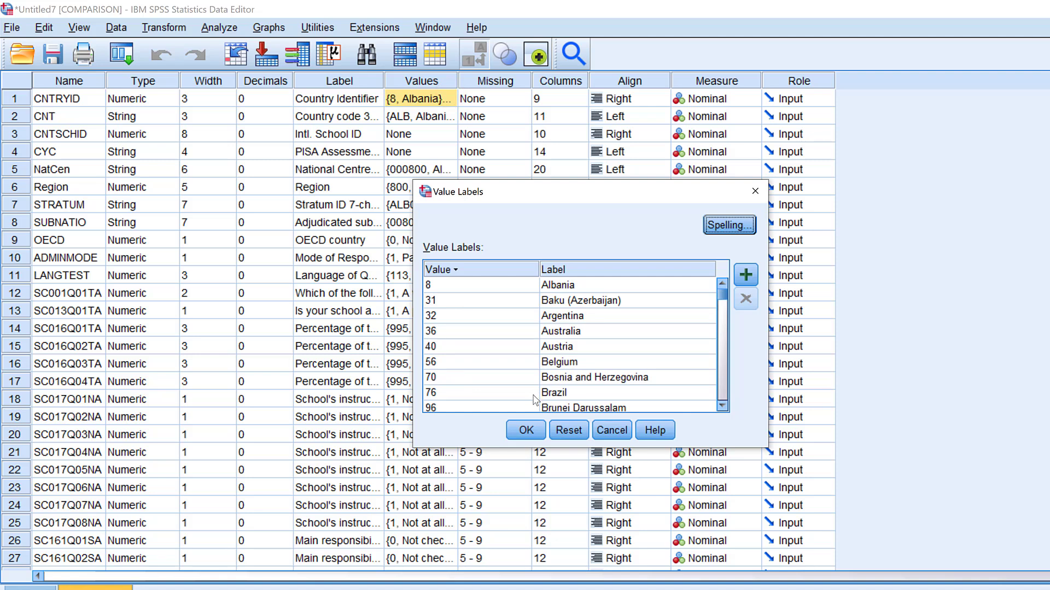
pyautogui.moveTo(535, 402)
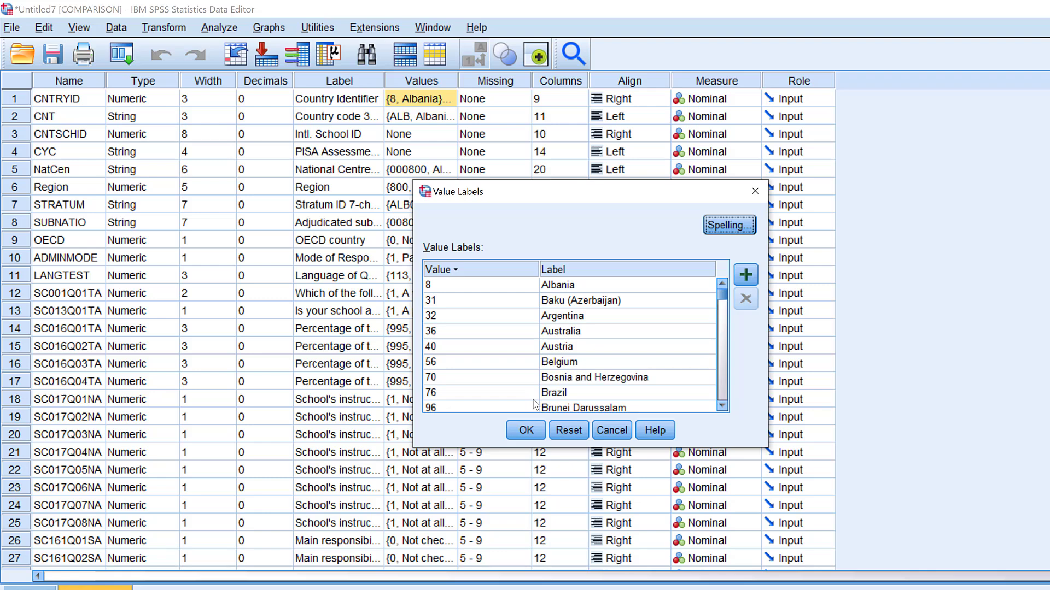
pyautogui.moveTo(679, 240)
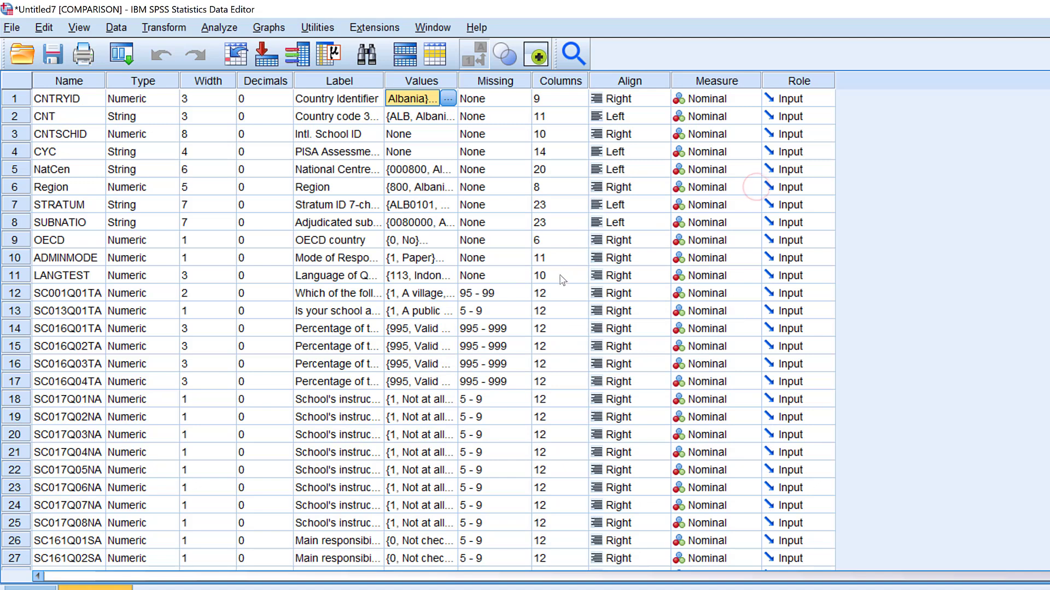
pyautogui.moveTo(556, 289)
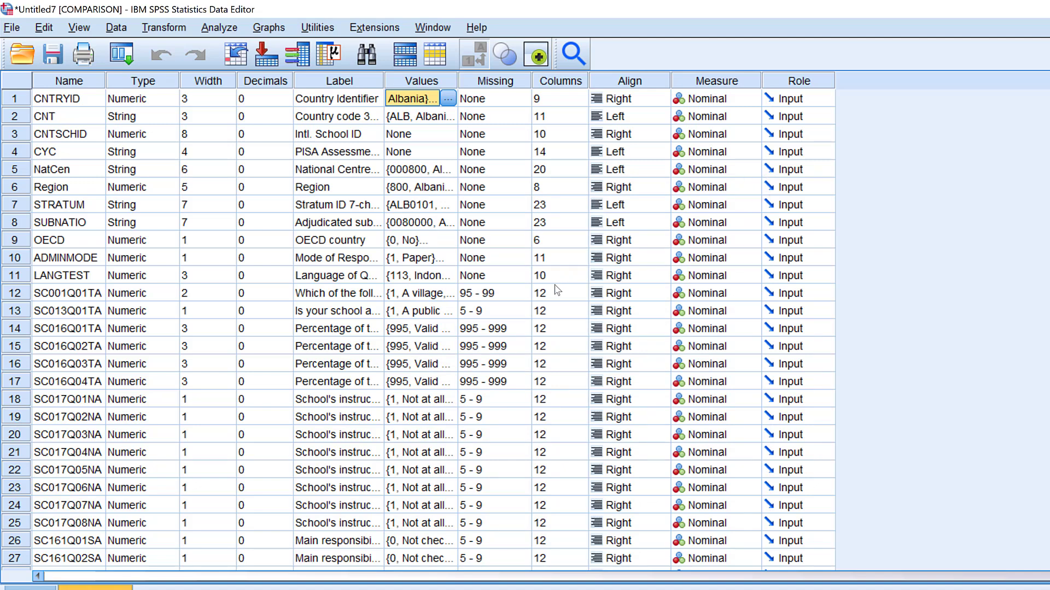